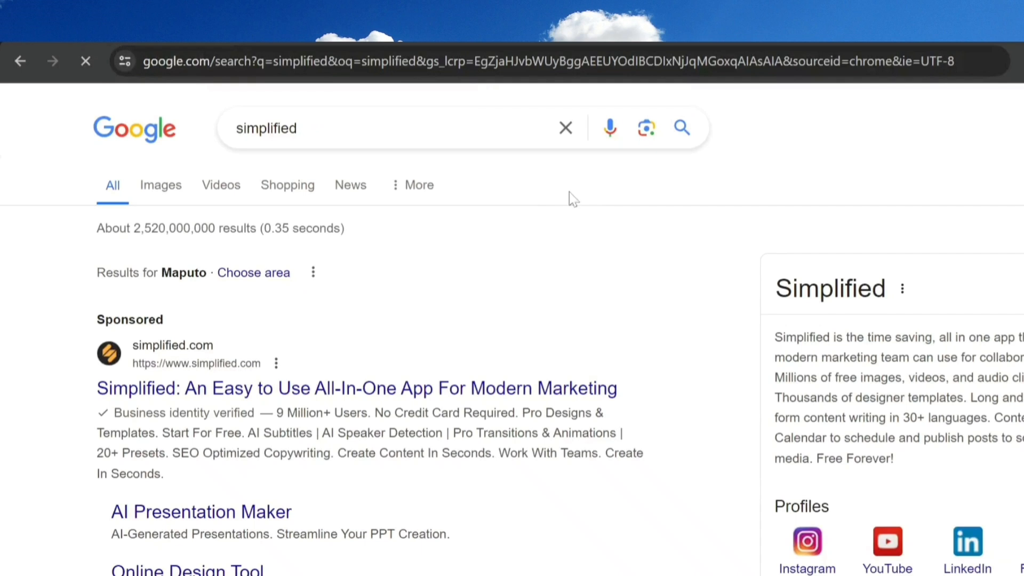
Step: Open simplified.com from the Google search results
{"action": "scroll", "scroll_direction": "down", "scroll_amount": 3}
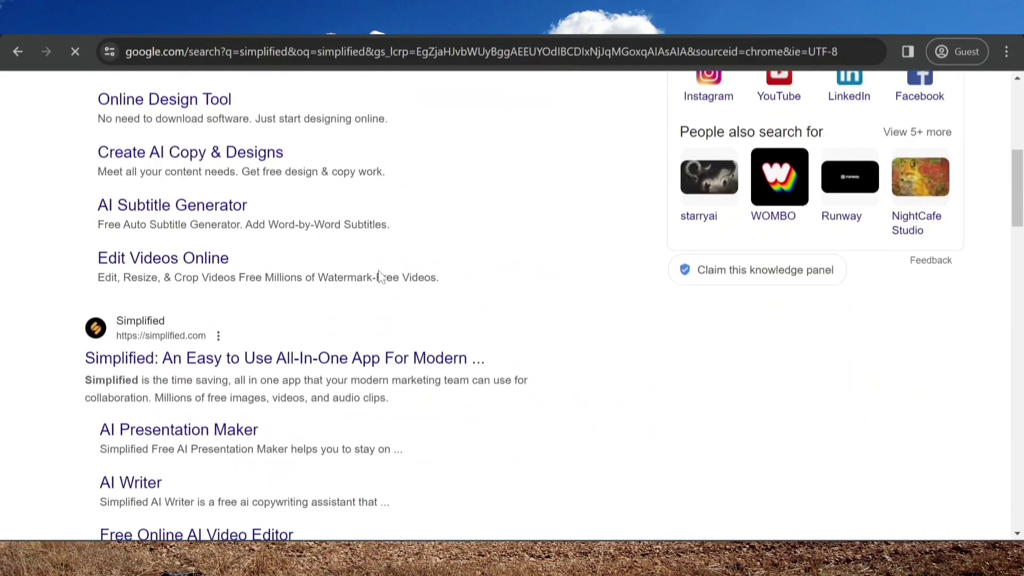
{"action": "mouse_move", "coordinate": [283, 358]}
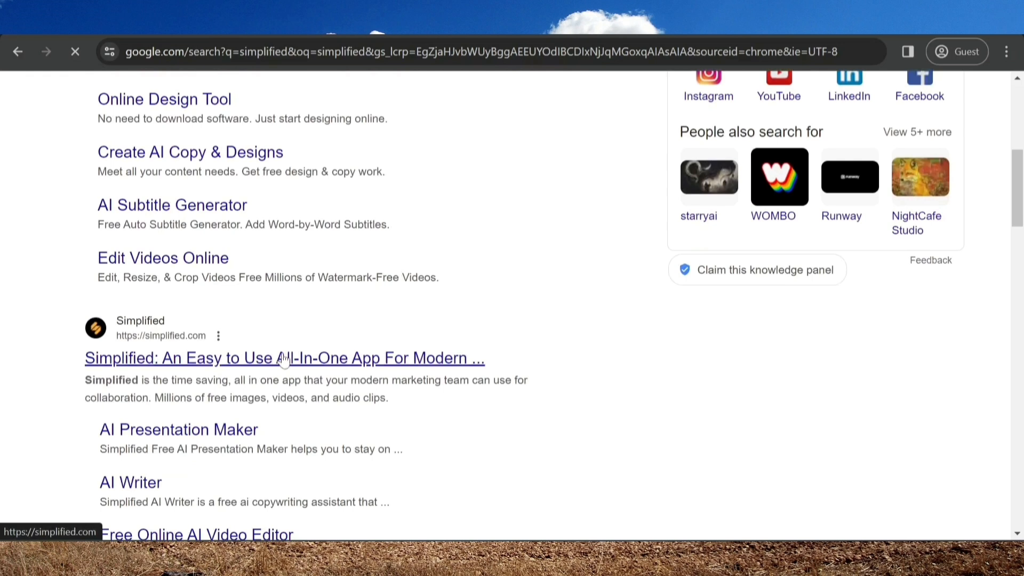
{"action": "left_click", "coordinate": [284, 358]}
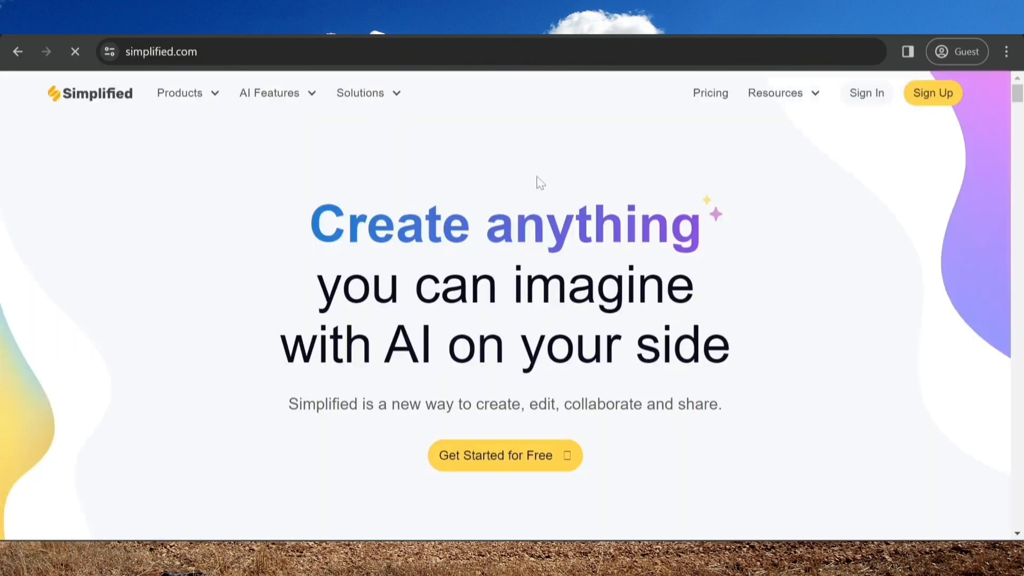
{"action": "mouse_move", "coordinate": [740, 350]}
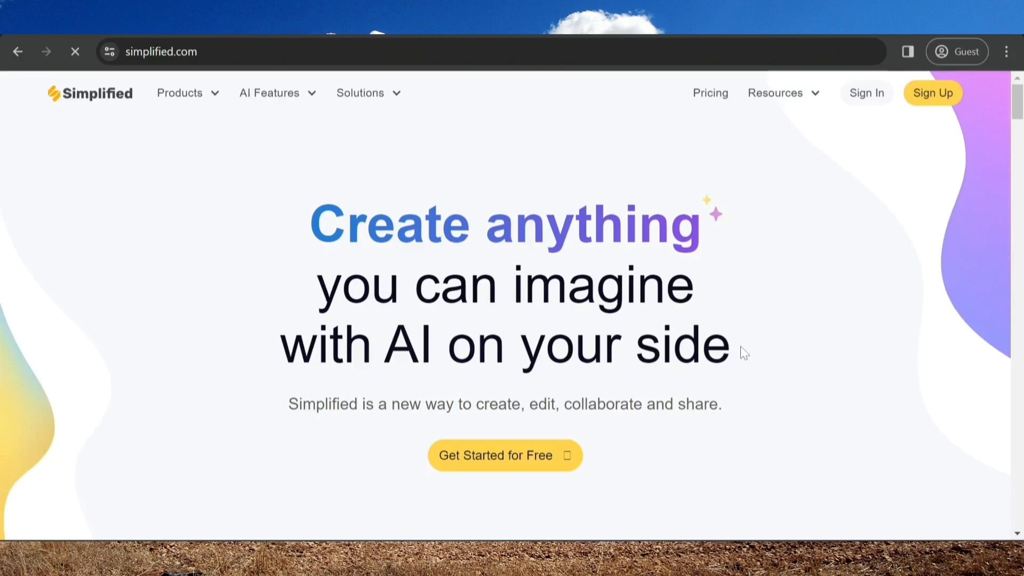
{"action": "mouse_move", "coordinate": [602, 424]}
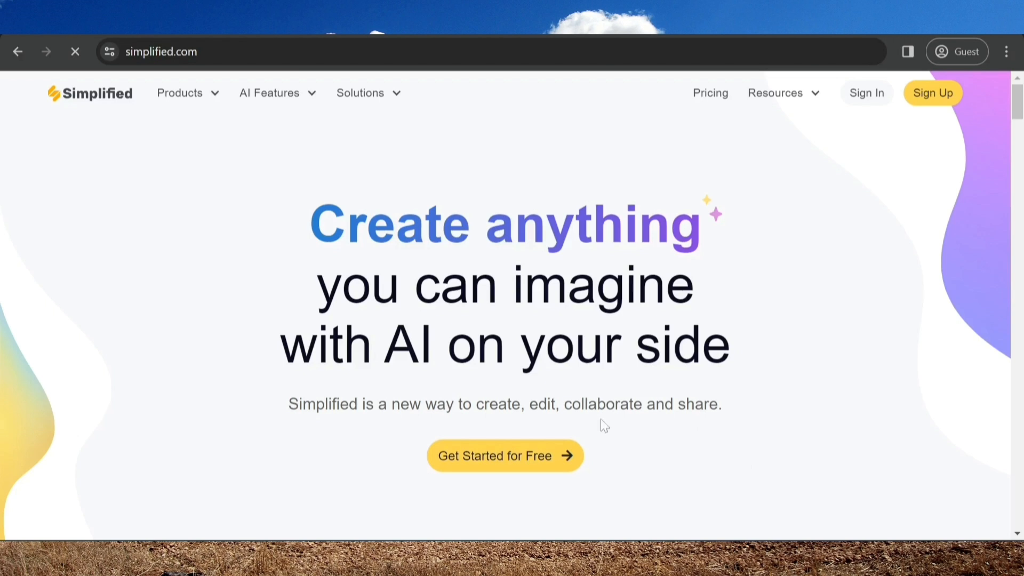
{"action": "mouse_move", "coordinate": [516, 477]}
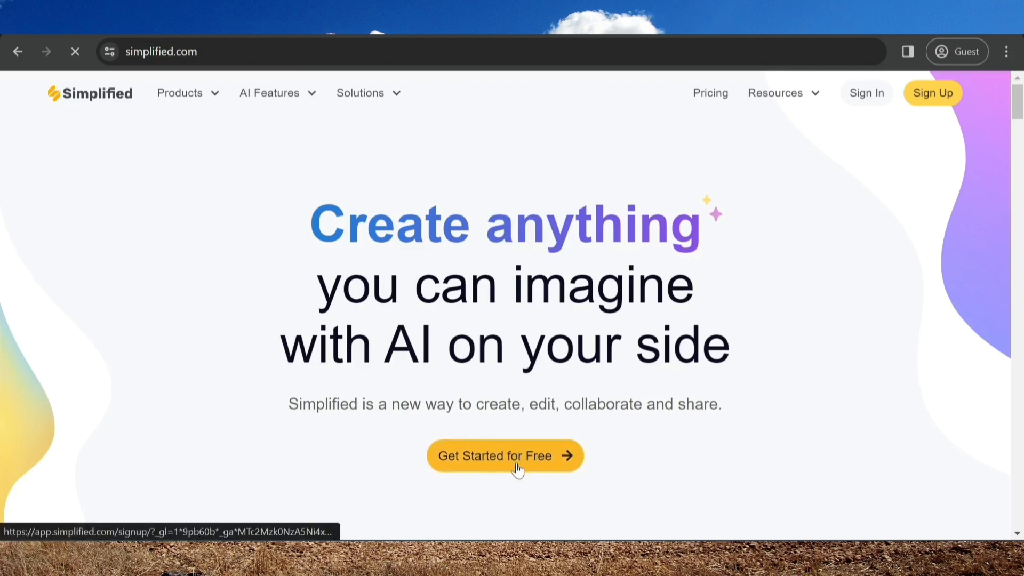
Step: Start the free sign-up and enter the account email address
{"action": "left_click", "coordinate": [505, 457]}
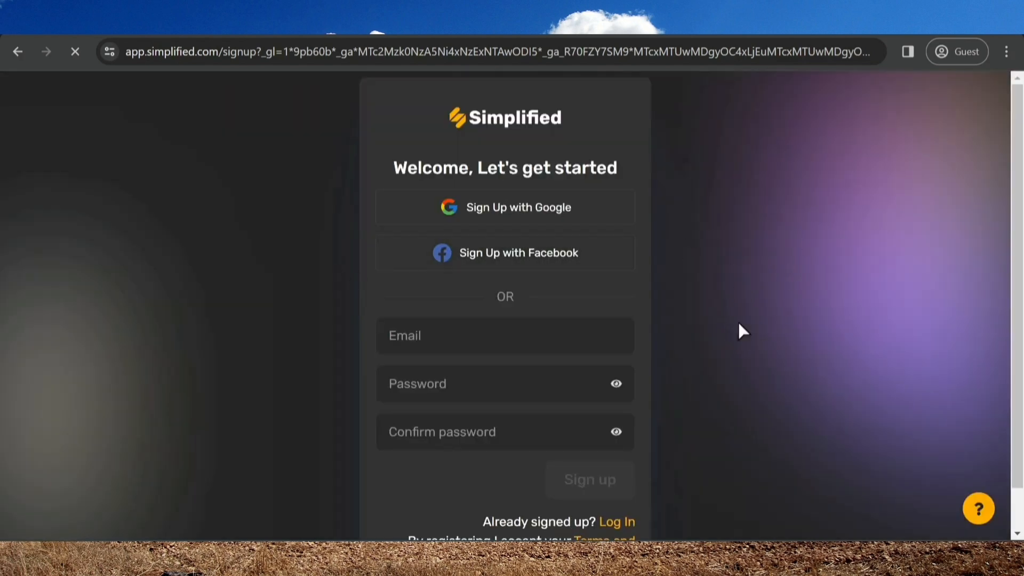
{"action": "mouse_move", "coordinate": [477, 257]}
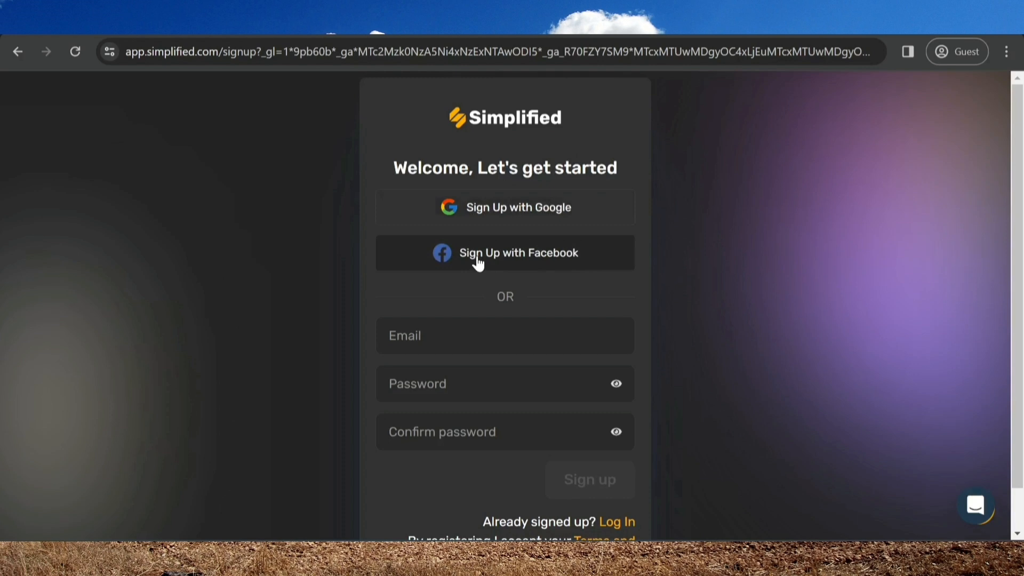
{"action": "left_click", "coordinate": [505, 335]}
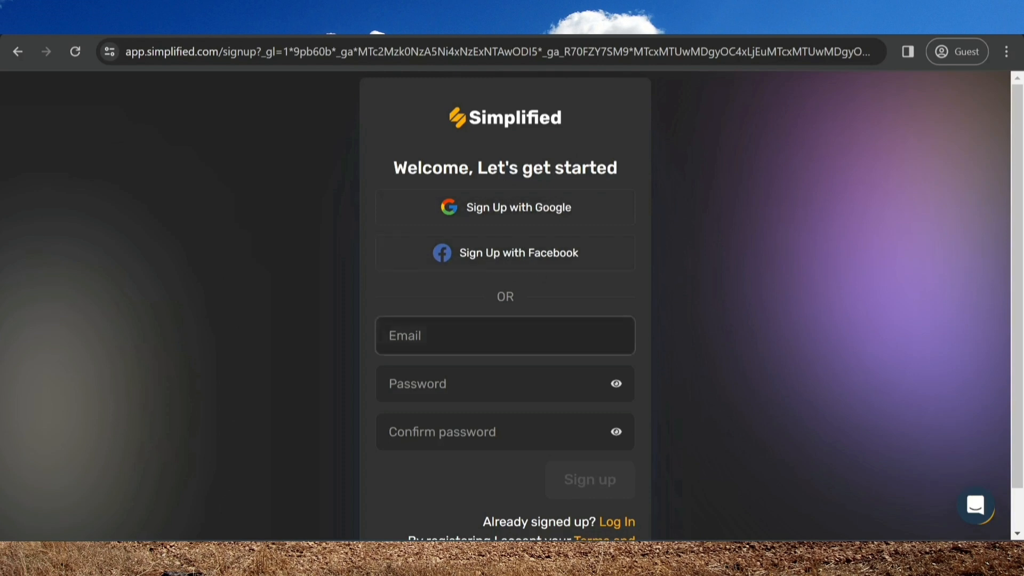
{"action": "type", "text": "email@gm"}
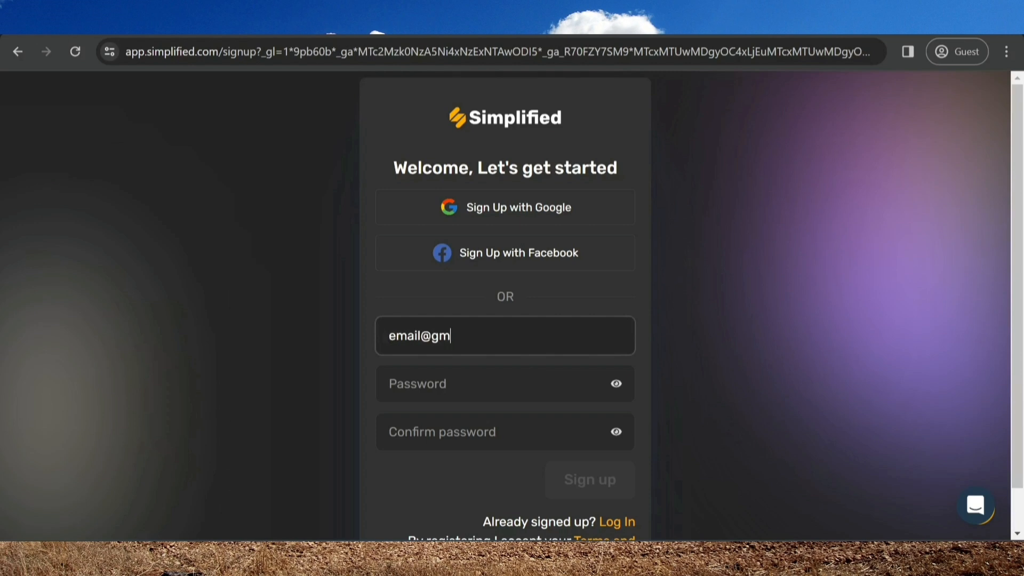
{"action": "type", "text": "ail.com"}
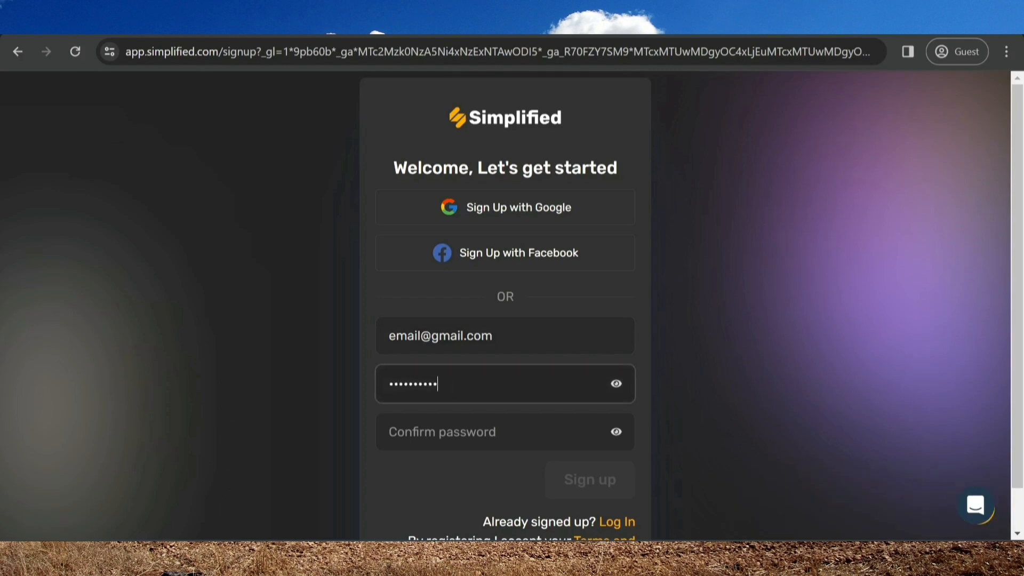
{"action": "left_click", "coordinate": [616, 383]}
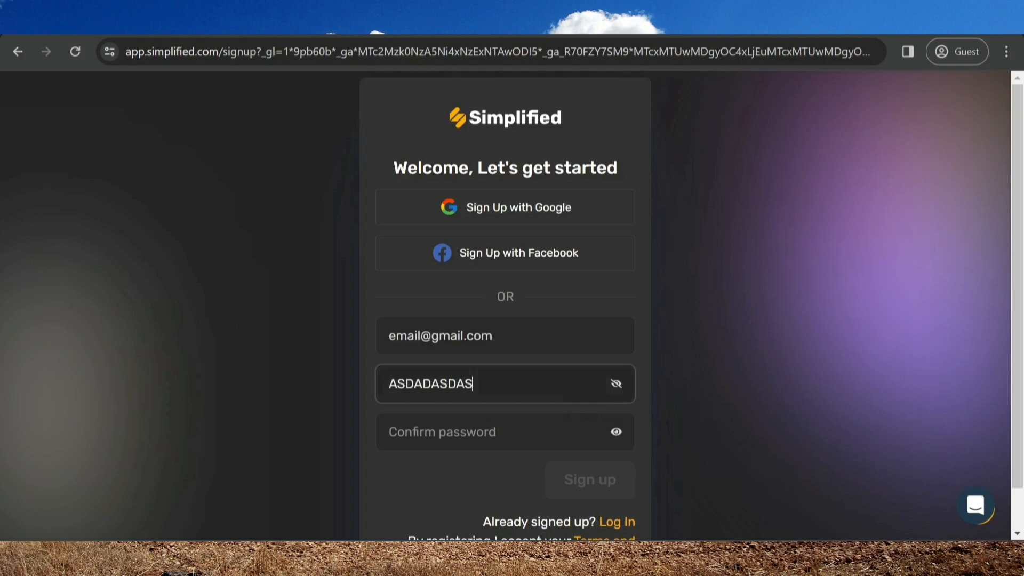
{"action": "key", "text": "Backspace"}
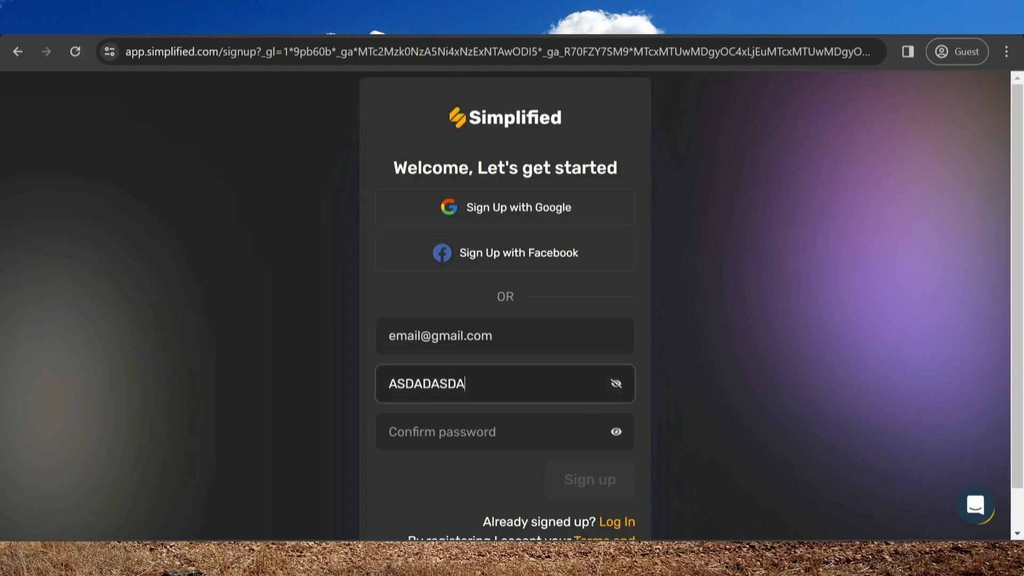
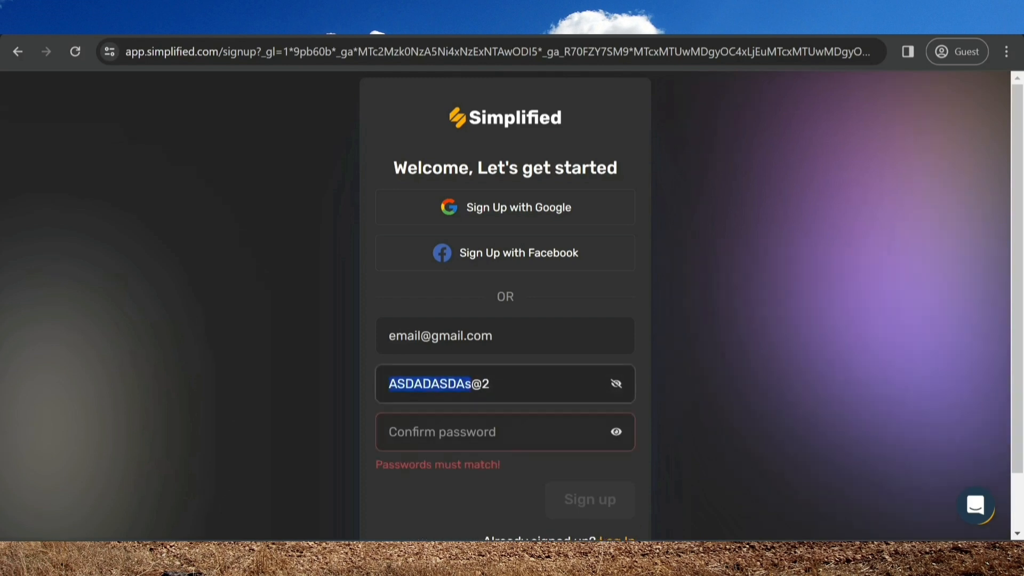
{"action": "left_click", "coordinate": [494, 432]}
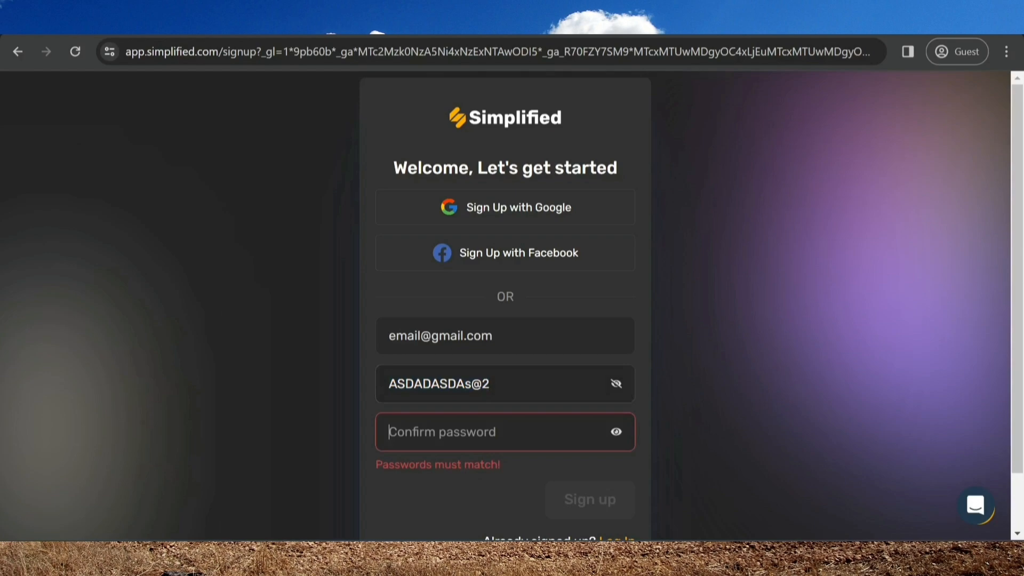
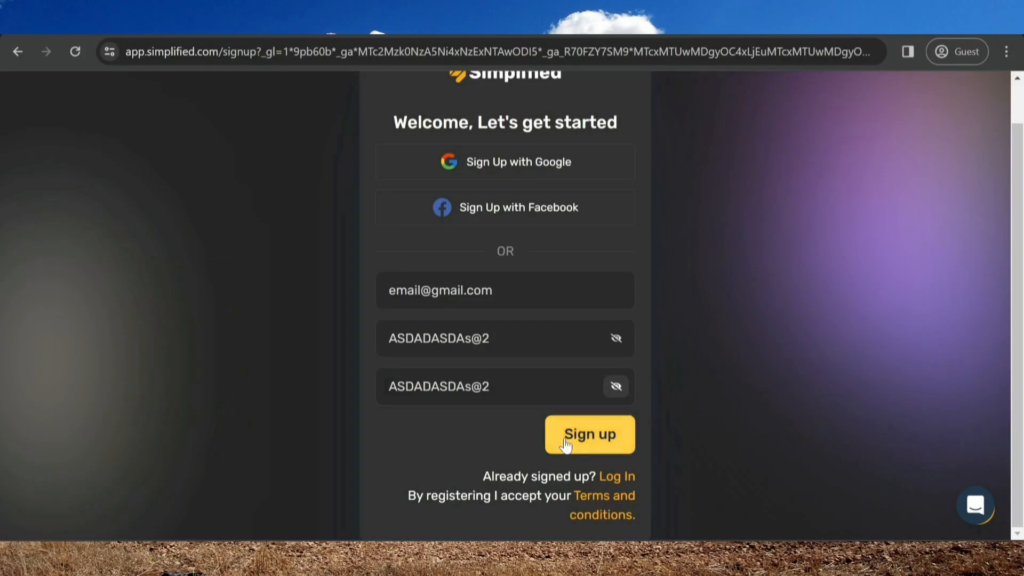
{"action": "mouse_move", "coordinate": [714, 393]}
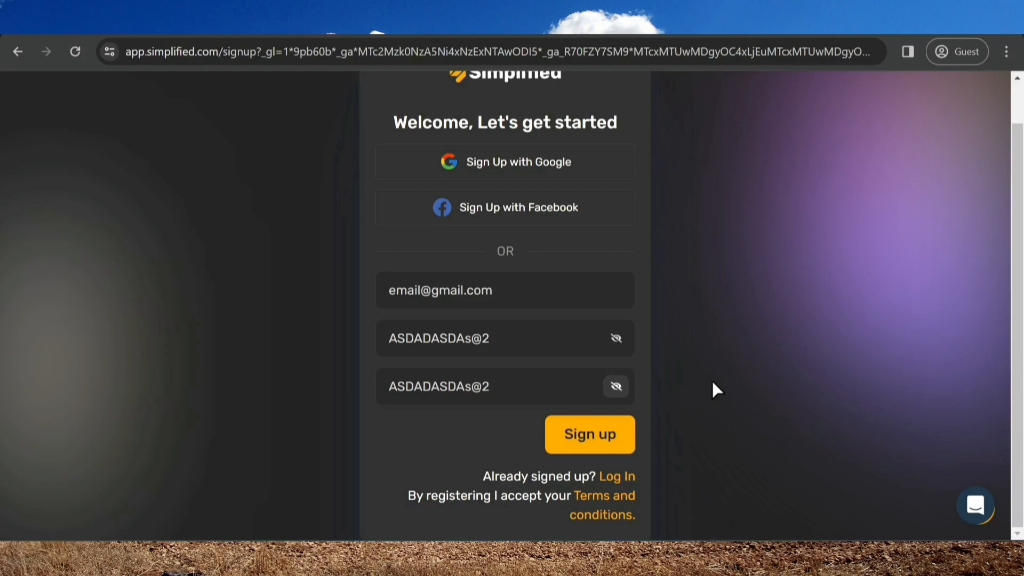
{"action": "mouse_move", "coordinate": [617, 477]}
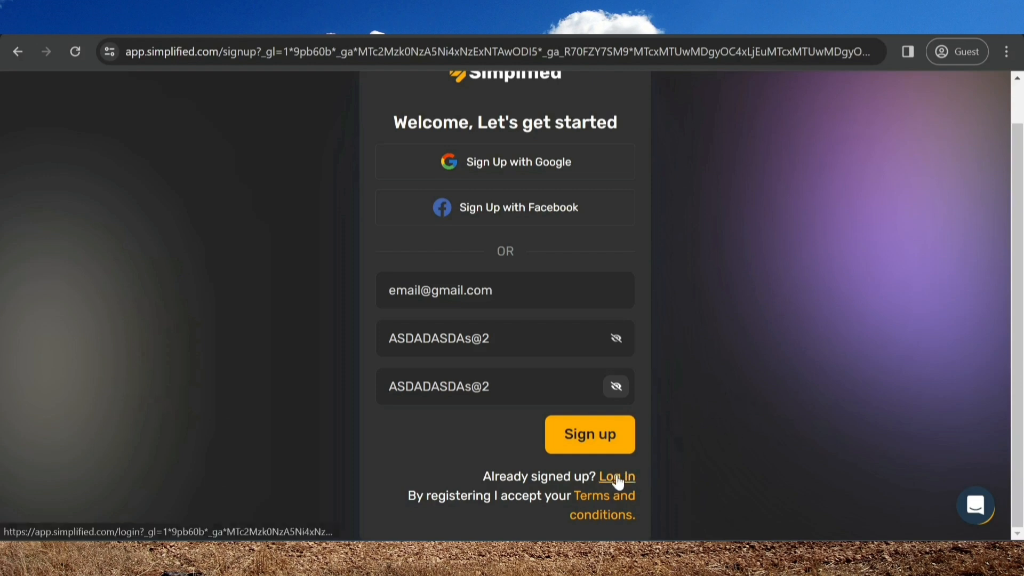
Step: Log in to the existing account, landing on the AI Video dashboard
{"action": "left_click", "coordinate": [615, 476]}
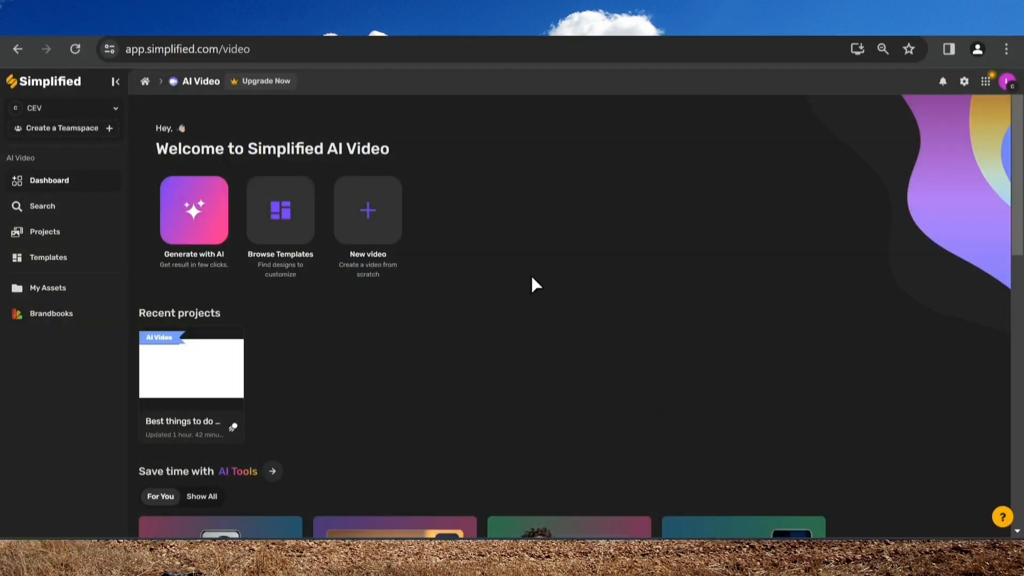
{"action": "mouse_move", "coordinate": [397, 222]}
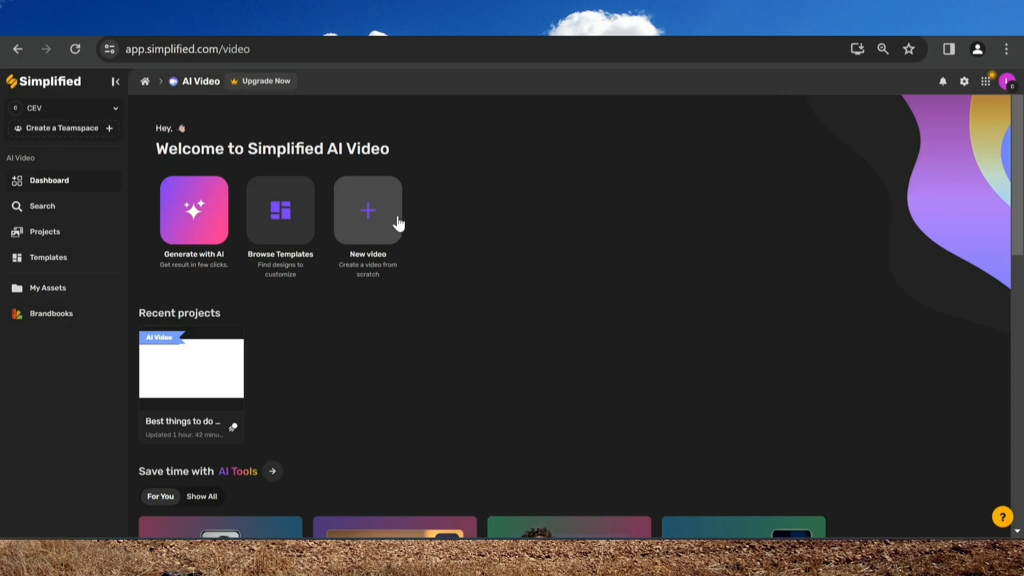
{"action": "mouse_move", "coordinate": [297, 328]}
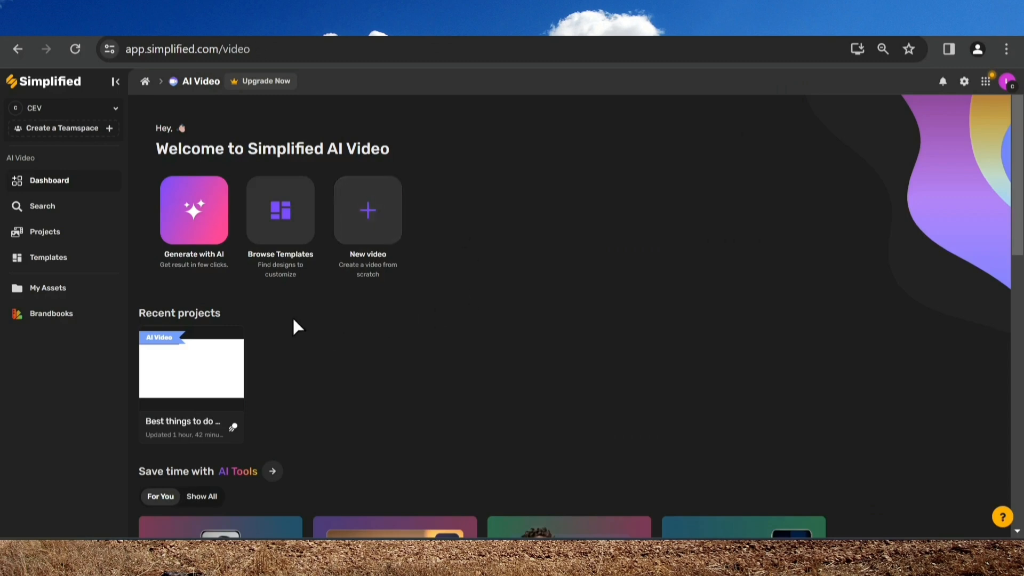
{"action": "mouse_move", "coordinate": [194, 215]}
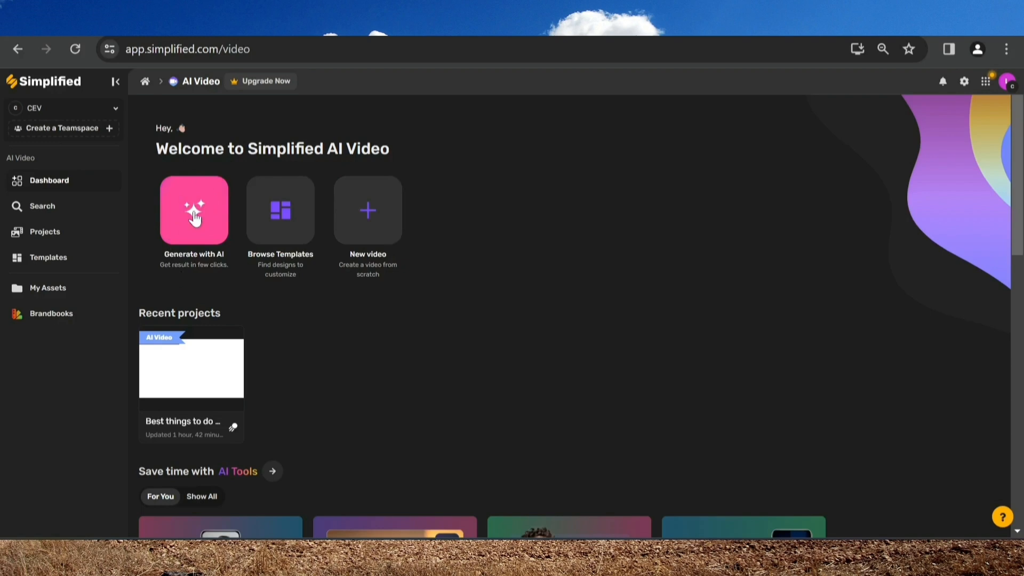
Step: Bring up the Create With AI menu from the dashboard's Generate with AI button
{"action": "left_click", "coordinate": [195, 210]}
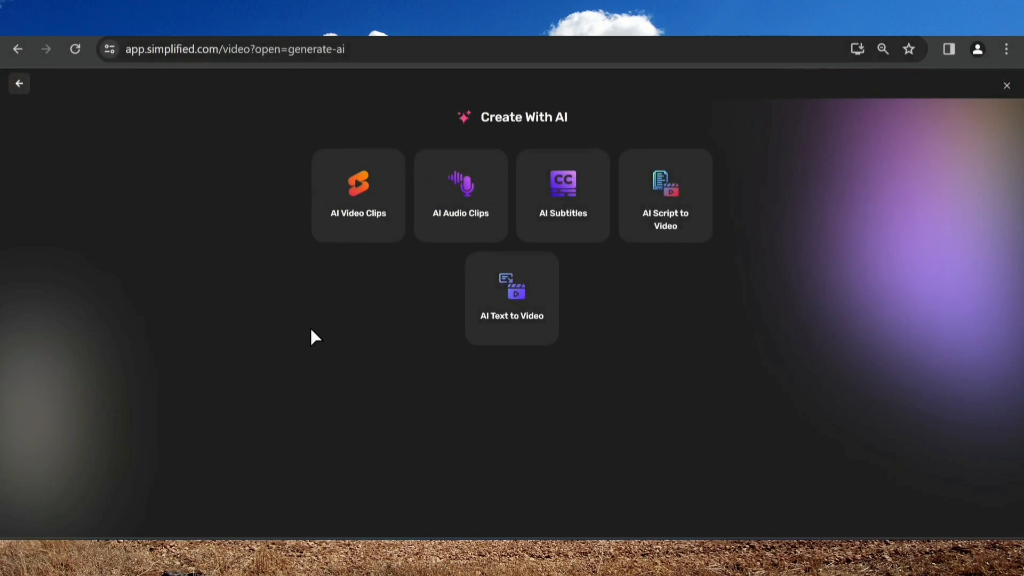
{"action": "mouse_move", "coordinate": [600, 103]}
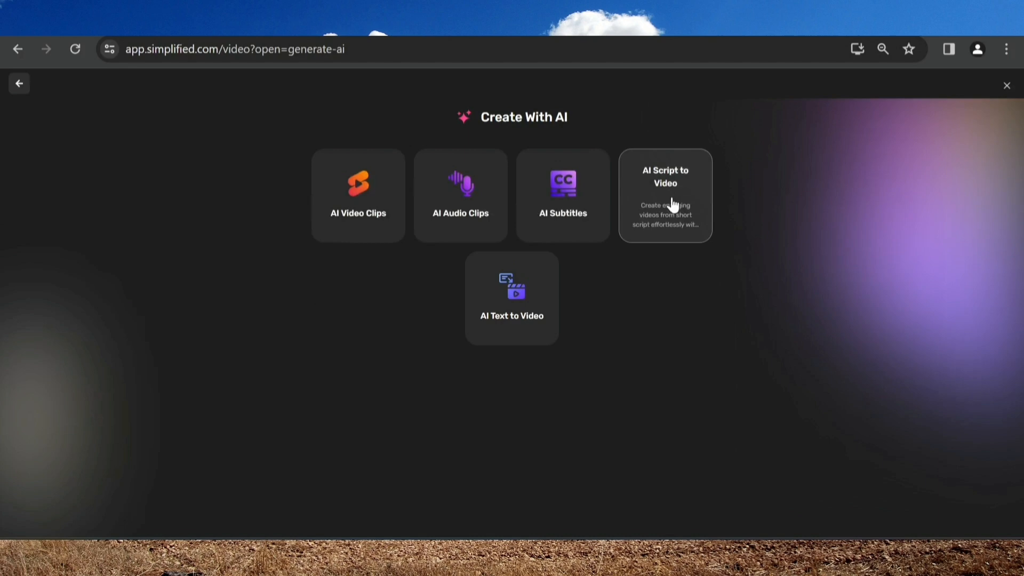
{"action": "mouse_move", "coordinate": [645, 326]}
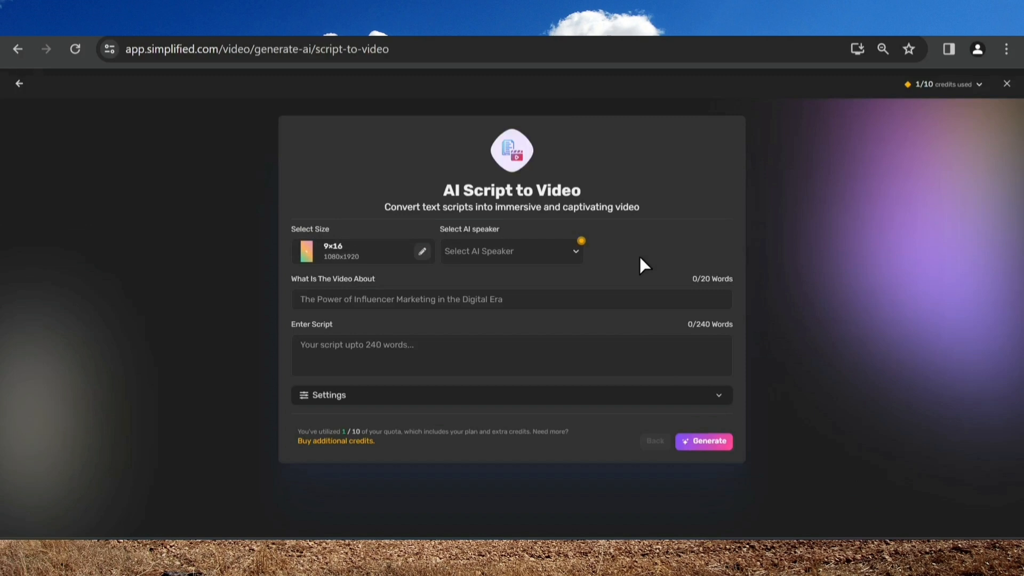
{"action": "mouse_move", "coordinate": [614, 247]}
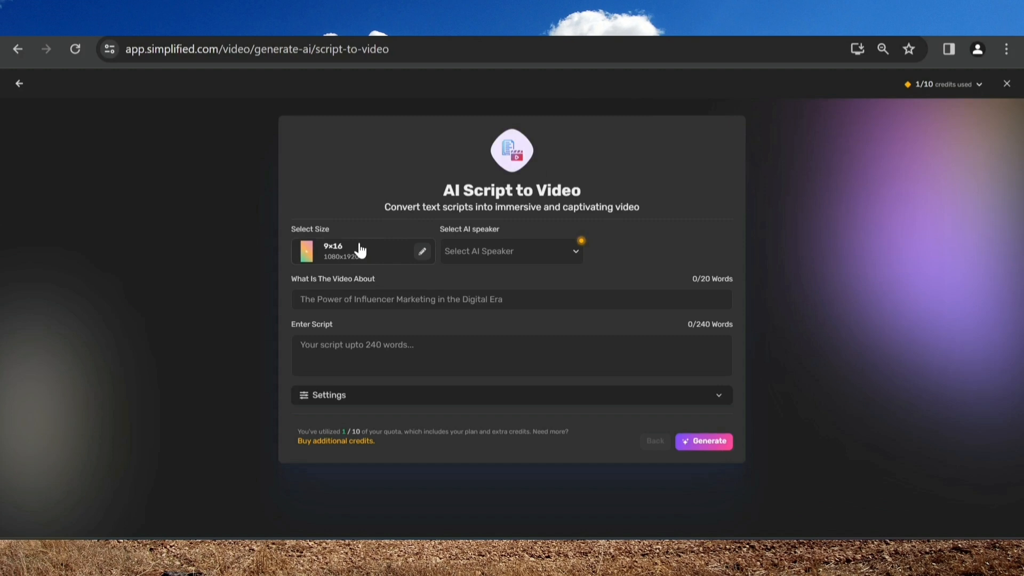
{"action": "mouse_move", "coordinate": [395, 264]}
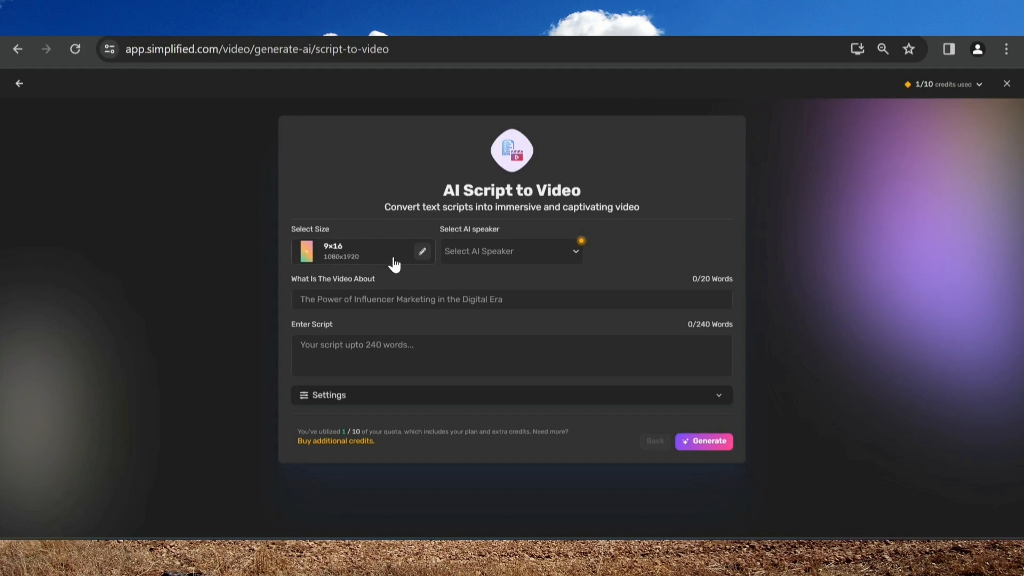
Step: Review the video size options and keep the vertical 9x16 (1080x1920) size
{"action": "left_click", "coordinate": [422, 252]}
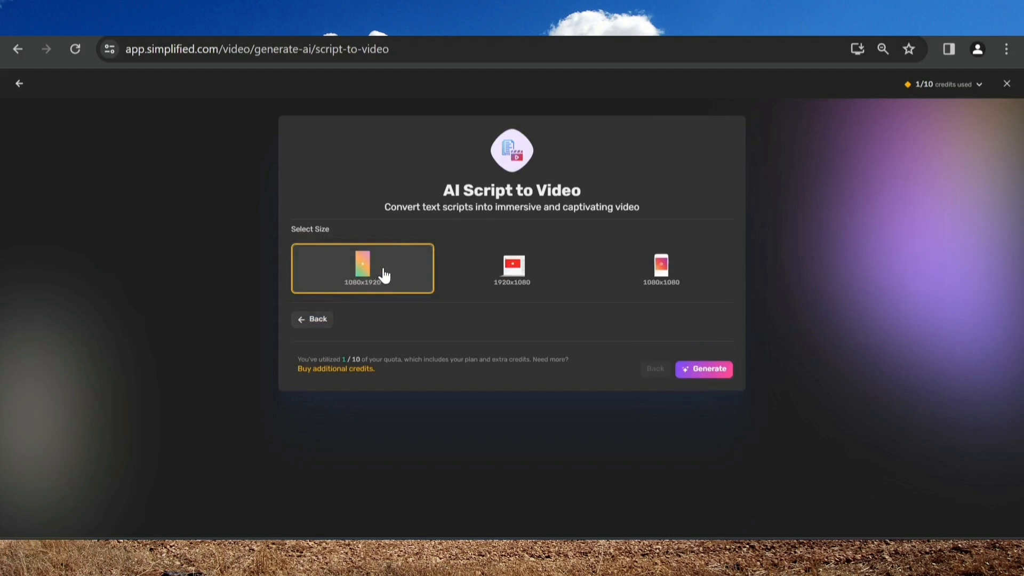
{"action": "mouse_move", "coordinate": [490, 267]}
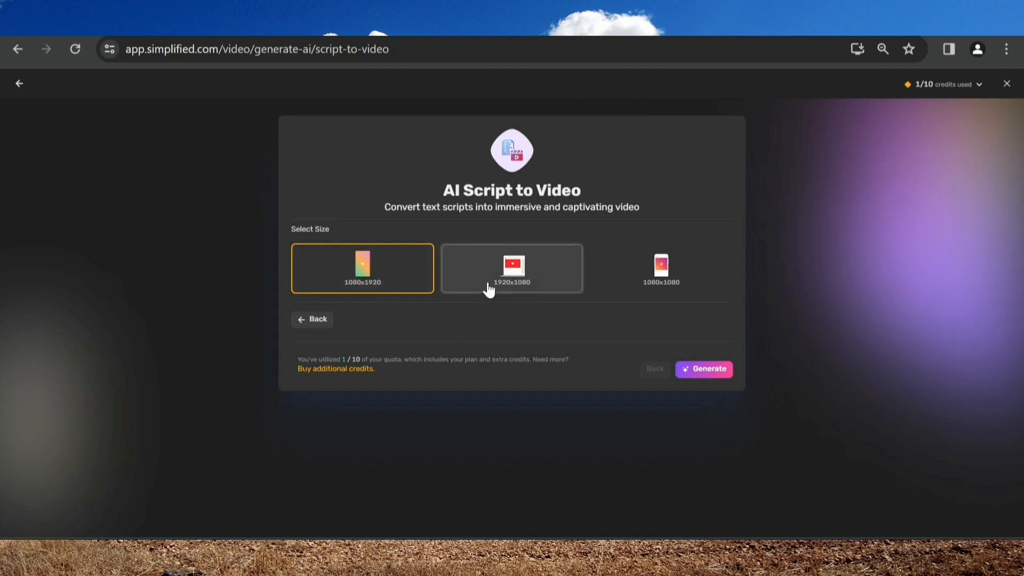
{"action": "mouse_move", "coordinate": [214, 296]}
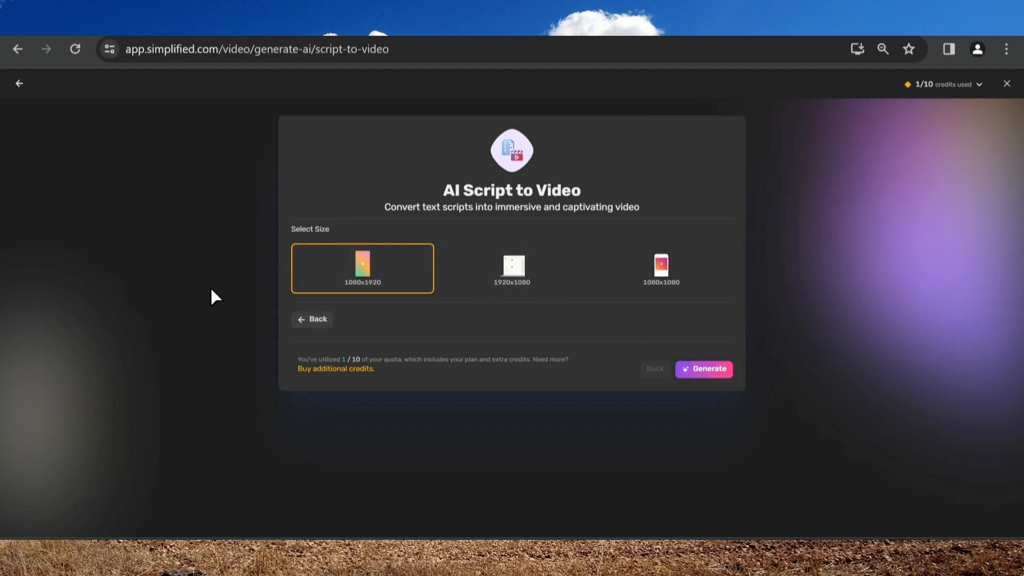
{"action": "left_click", "coordinate": [363, 267]}
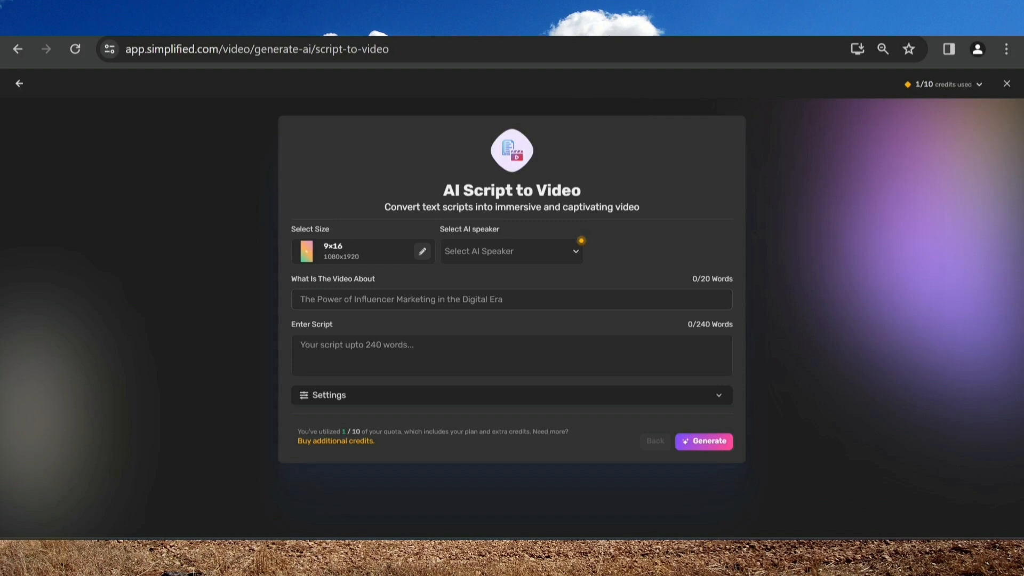
{"action": "mouse_move", "coordinate": [704, 283]}
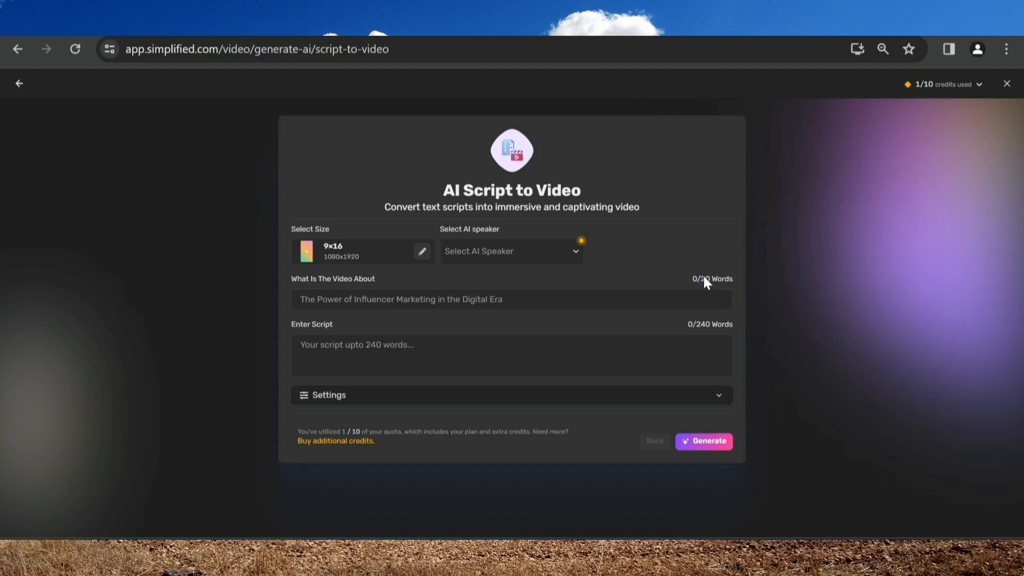
{"action": "mouse_move", "coordinate": [294, 327]}
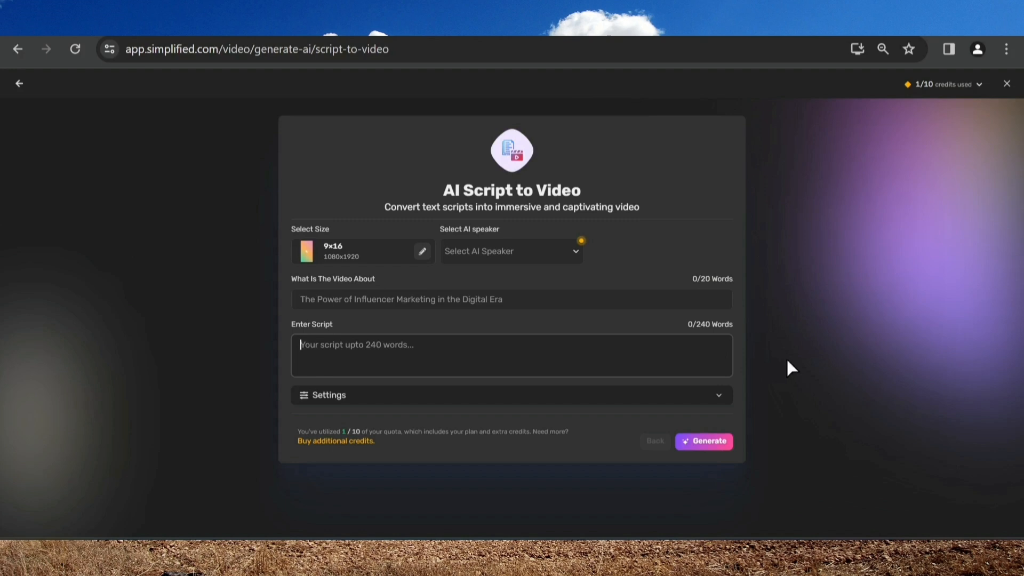
Step: Choose Matthew, the male US English voice, from the ready-made AI speakers
{"action": "left_click", "coordinate": [704, 441]}
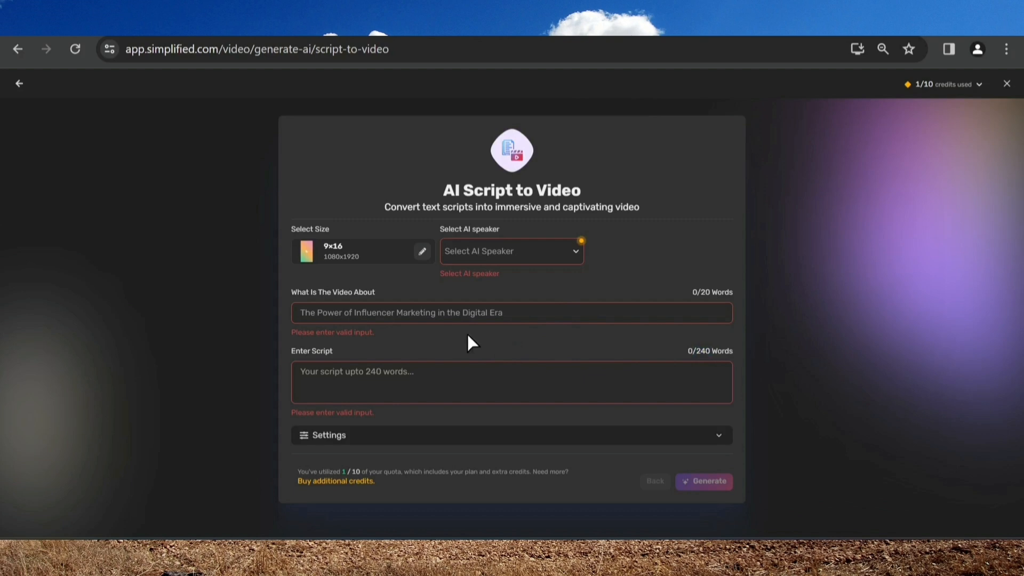
{"action": "left_click", "coordinate": [511, 250]}
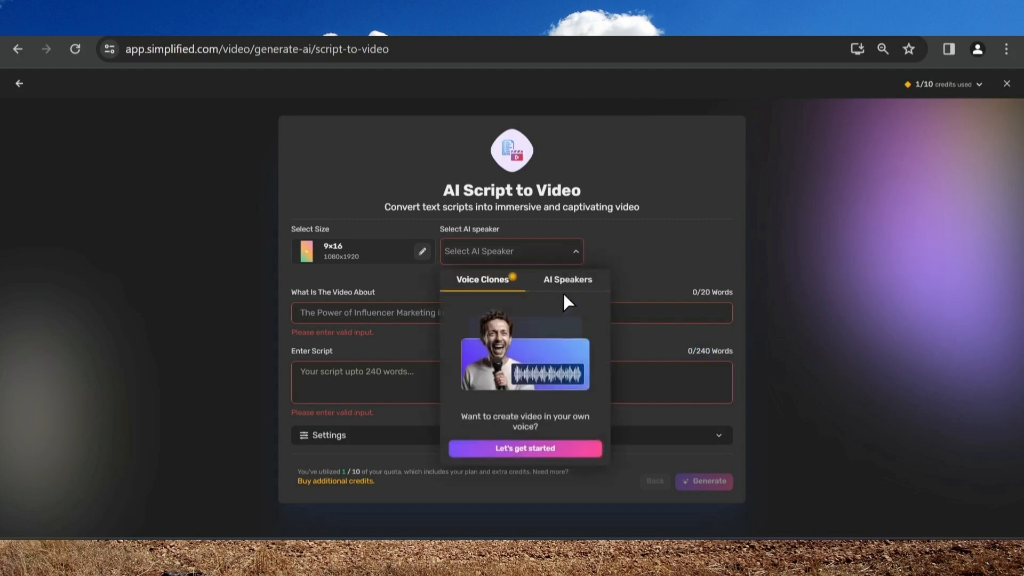
{"action": "mouse_move", "coordinate": [541, 457]}
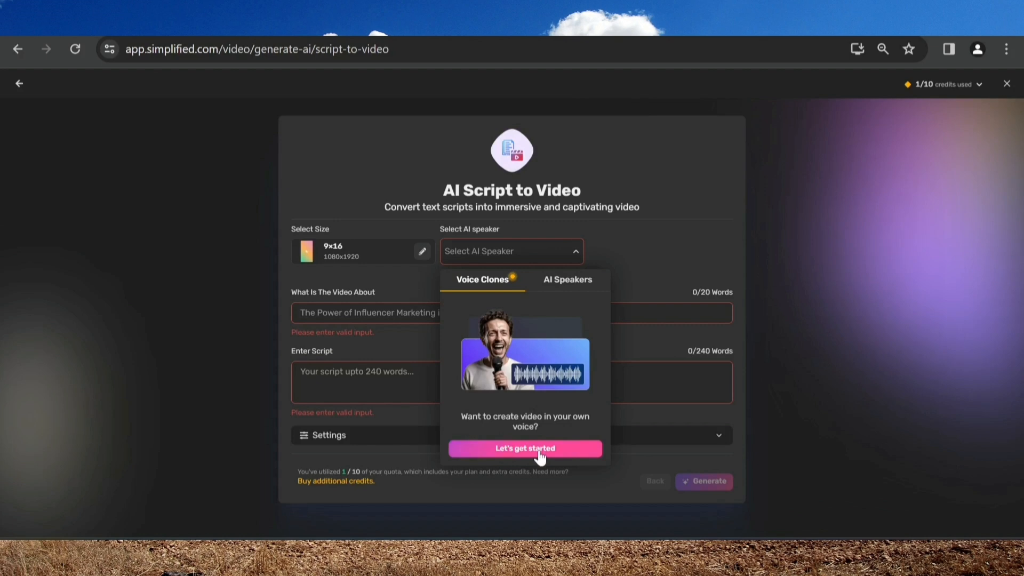
{"action": "left_click", "coordinate": [567, 280]}
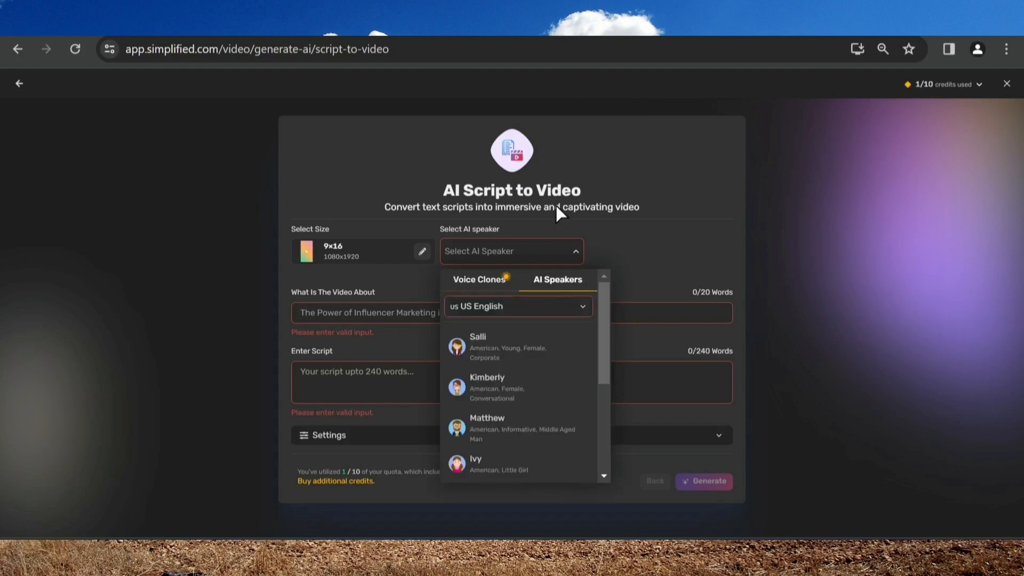
{"action": "scroll", "scroll_direction": "down", "scroll_amount": 3}
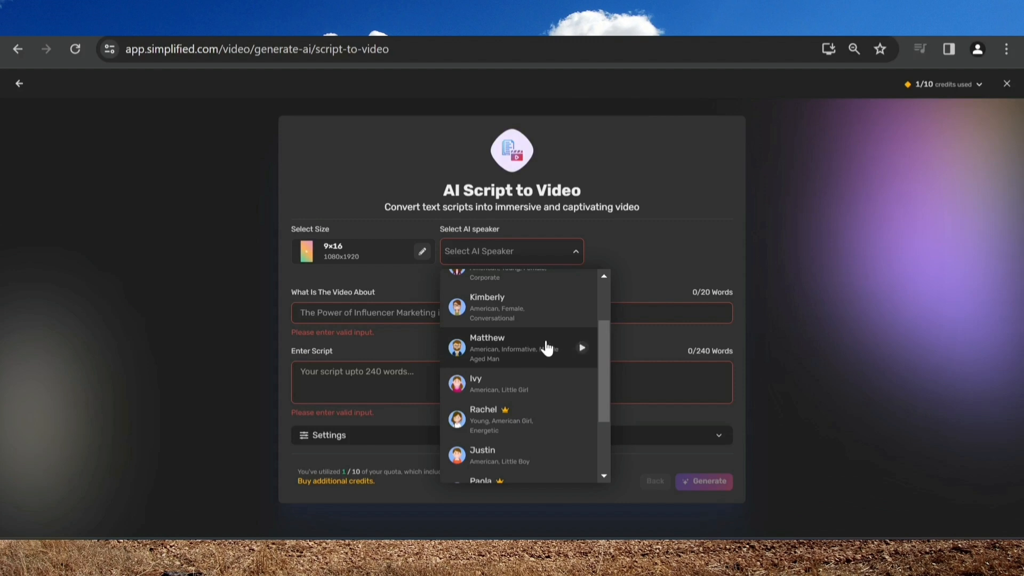
{"action": "left_click", "coordinate": [508, 348]}
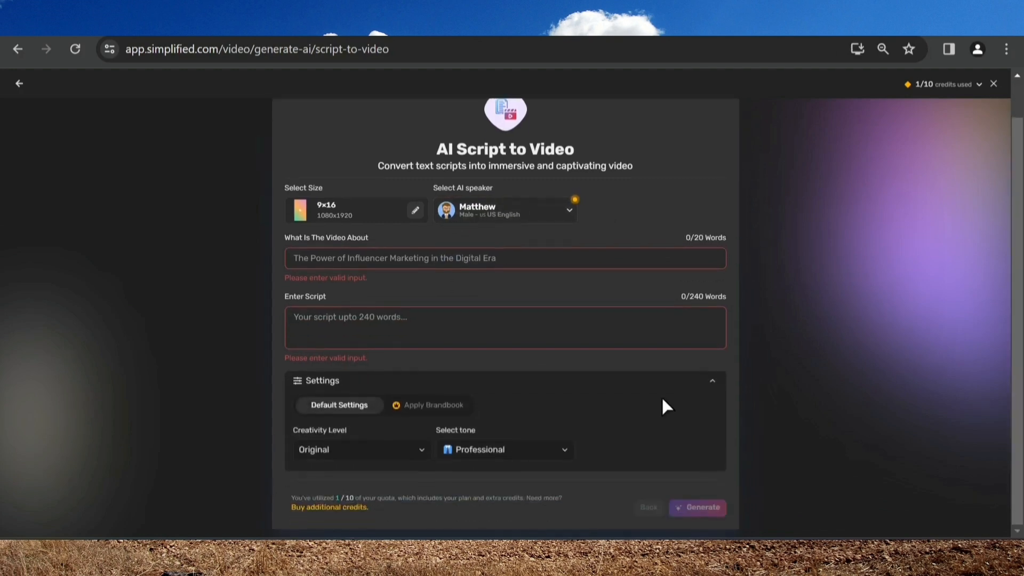
{"action": "mouse_move", "coordinate": [521, 379]}
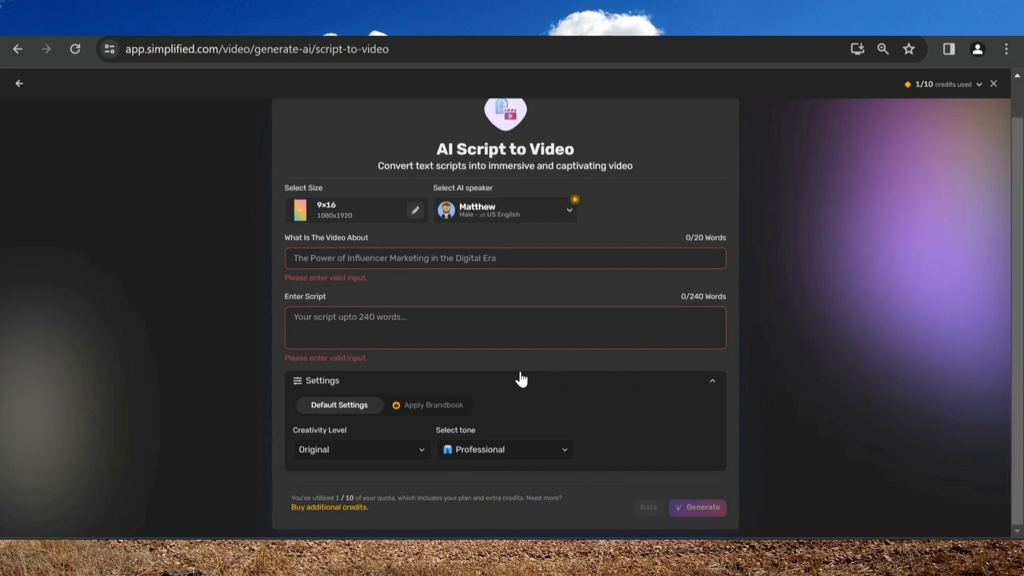
{"action": "mouse_move", "coordinate": [312, 438]}
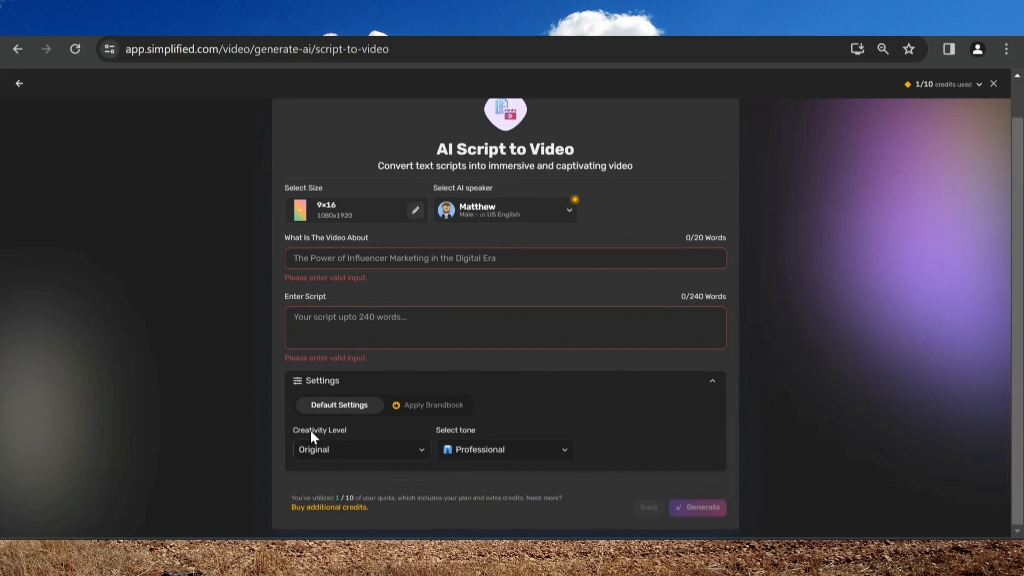
{"action": "left_click", "coordinate": [363, 449]}
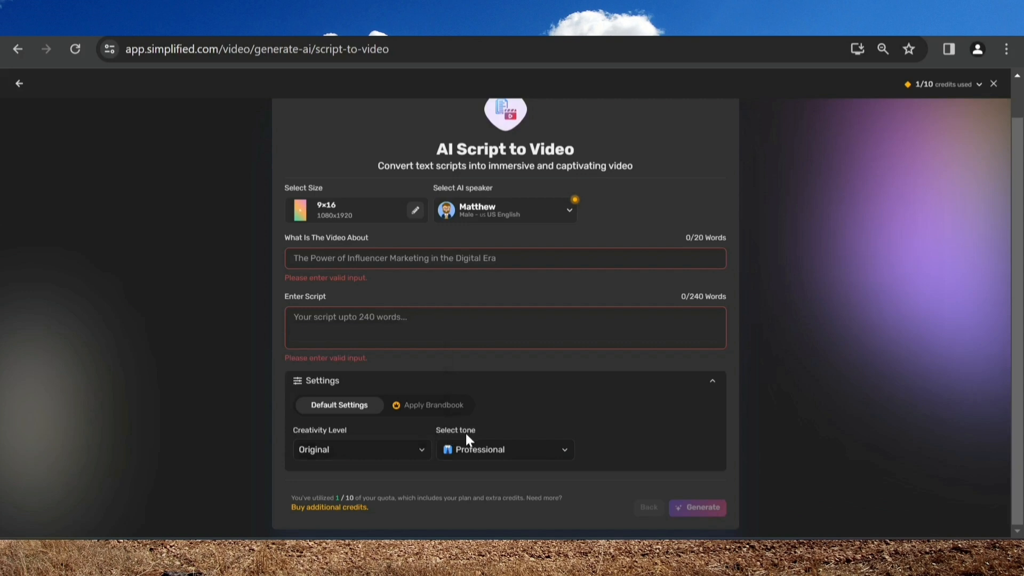
{"action": "left_click", "coordinate": [505, 449]}
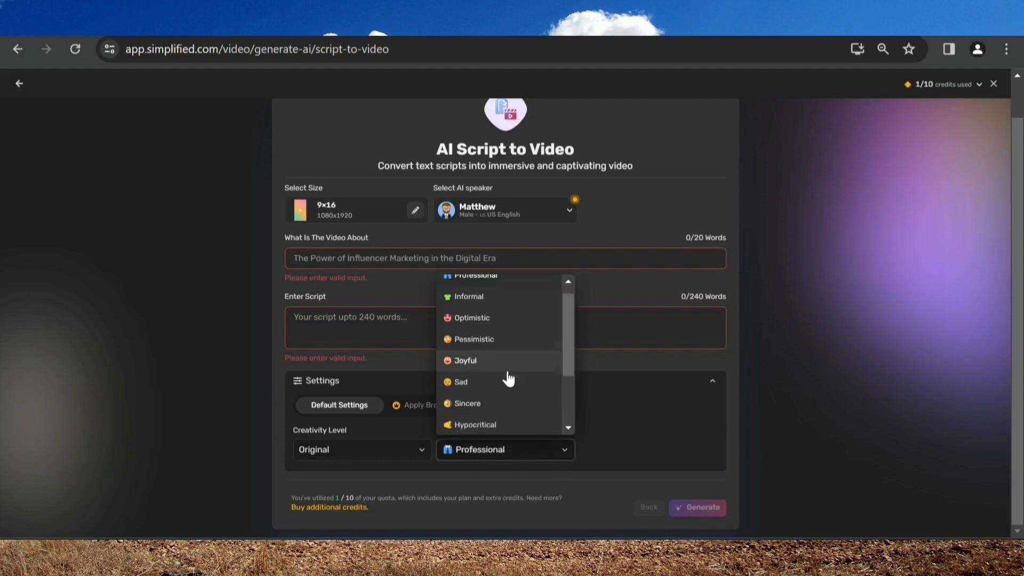
{"action": "left_click", "coordinate": [461, 382]}
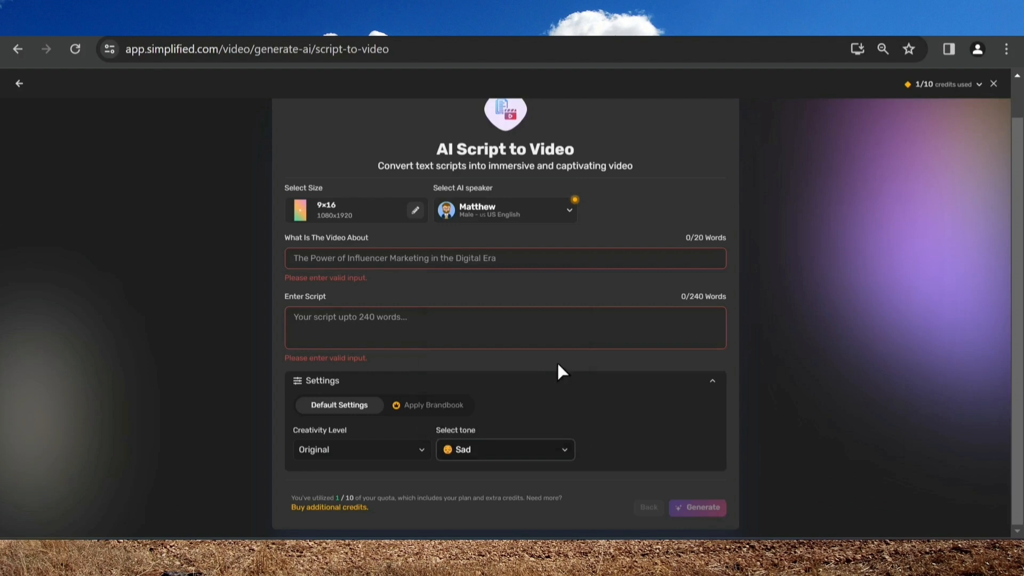
{"action": "left_click", "coordinate": [505, 449]}
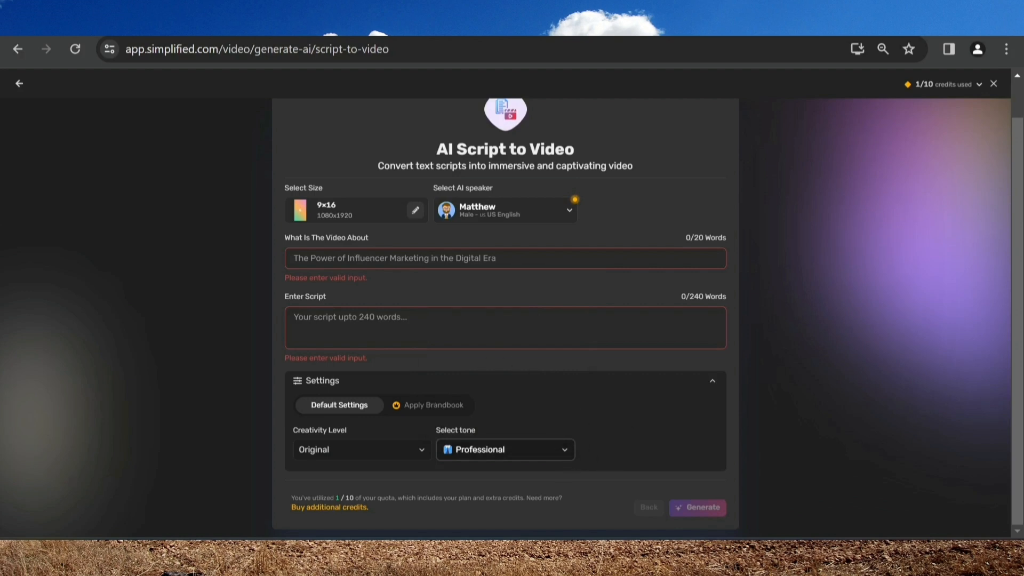
{"action": "left_click", "coordinate": [504, 327]}
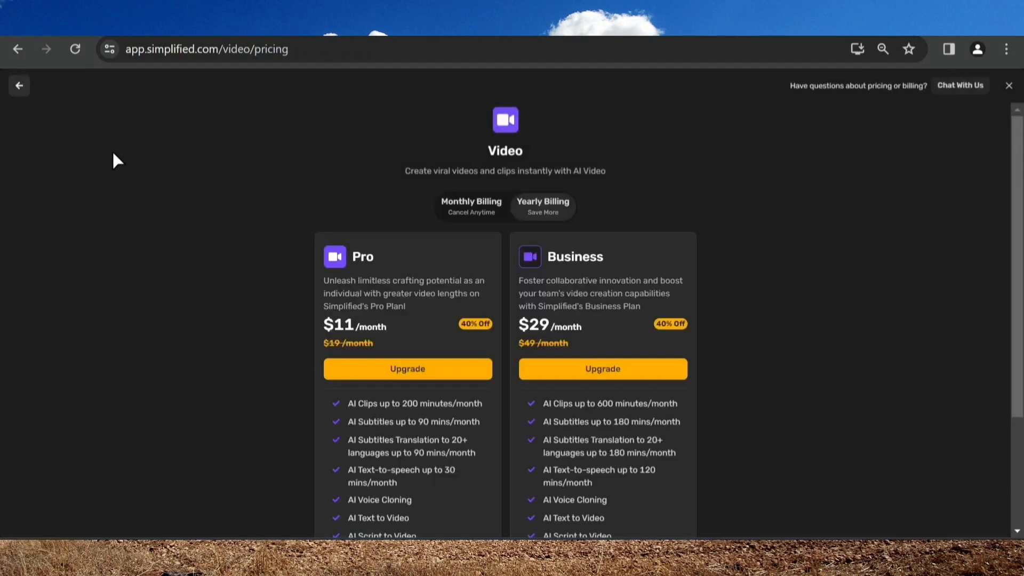
Step: Switch to monthly billing and review Pro at $19/month and Business at $49/month
{"action": "scroll", "scroll_direction": "down", "scroll_amount": 3}
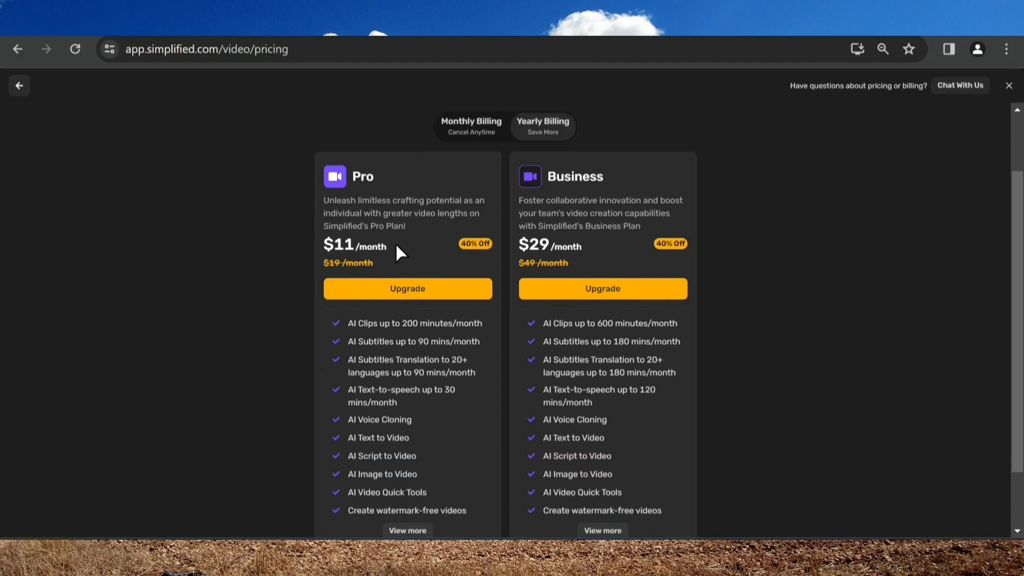
{"action": "mouse_move", "coordinate": [361, 264]}
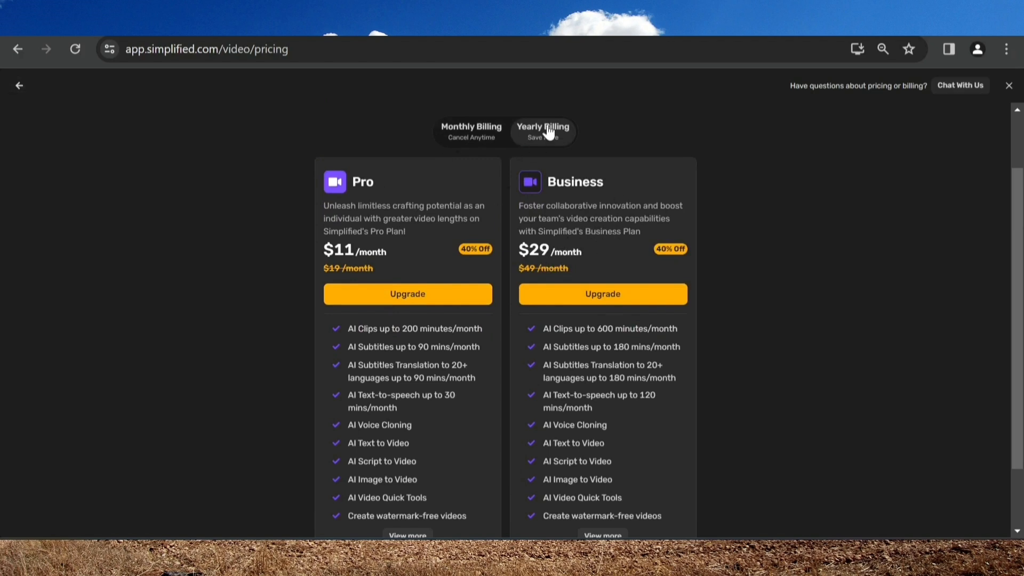
{"action": "left_click", "coordinate": [471, 131]}
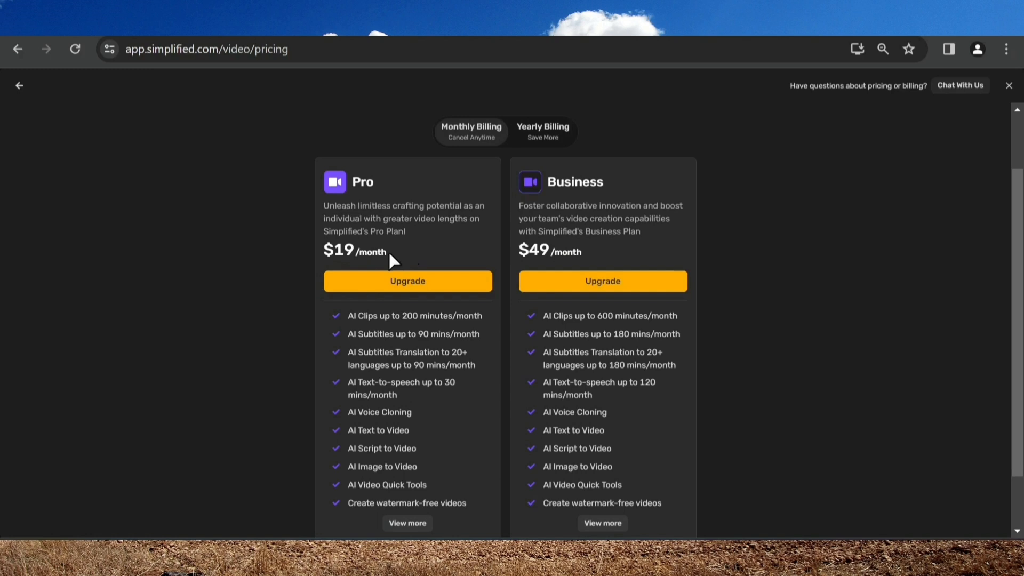
{"action": "double_click", "coordinate": [338, 250]}
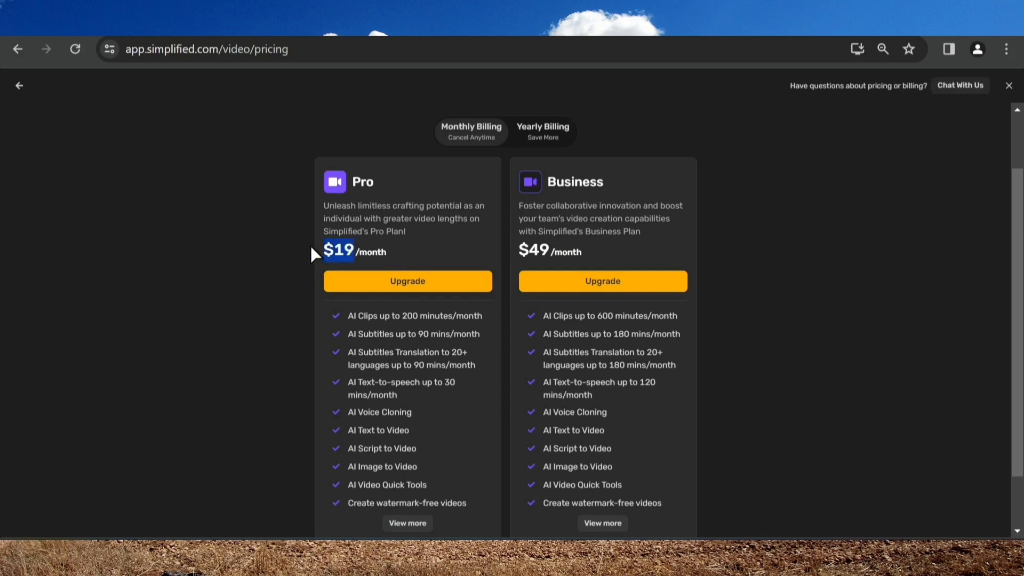
{"action": "scroll", "scroll_direction": "down", "scroll_amount": 3}
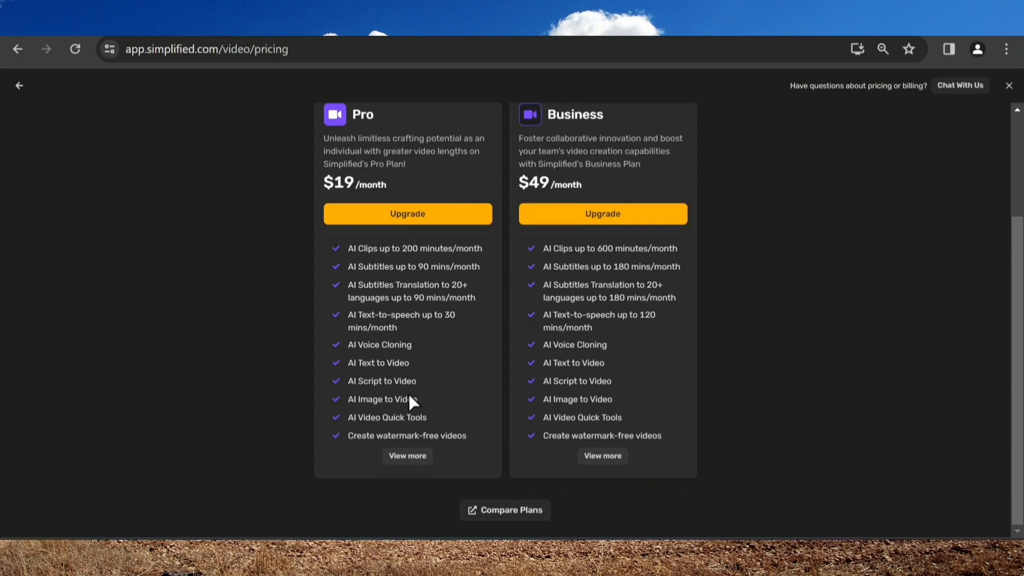
{"action": "mouse_move", "coordinate": [400, 441]}
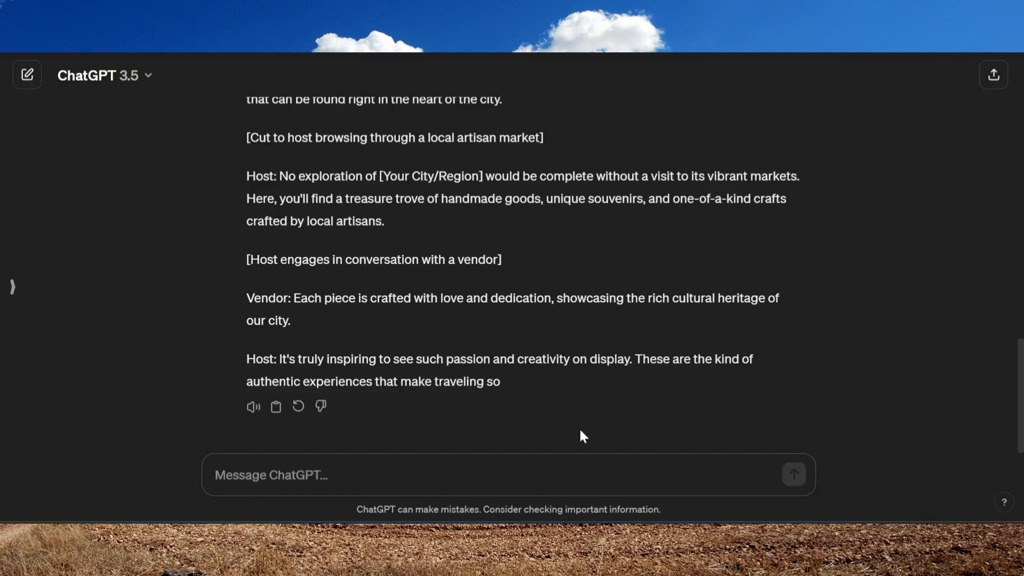
Step: Send ChatGPT a scriptwriter prompt for a 240-word Netherlands travel script
{"action": "type", "text": "act as a scriptw"}
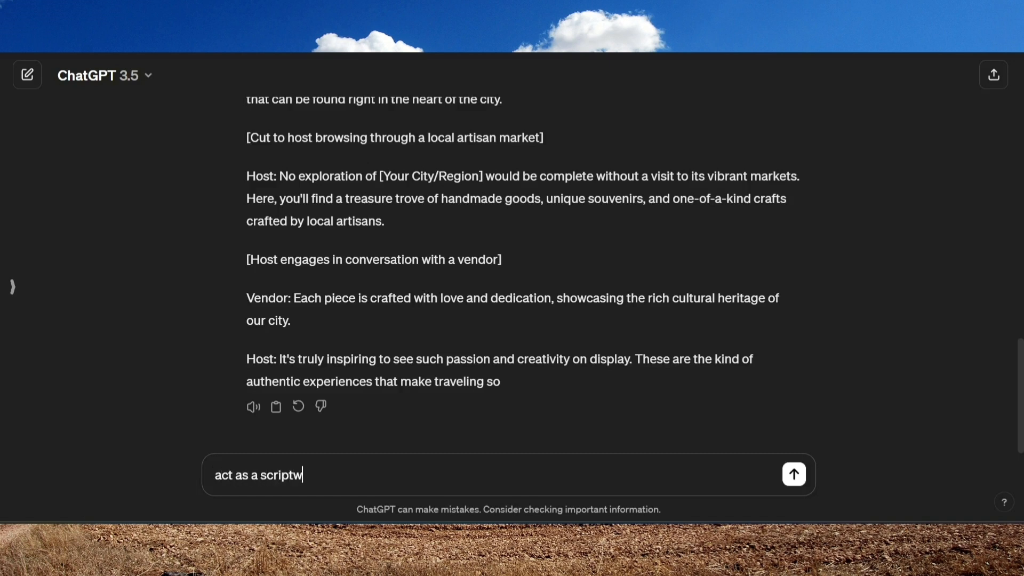
{"action": "type", "text": "riter and w"}
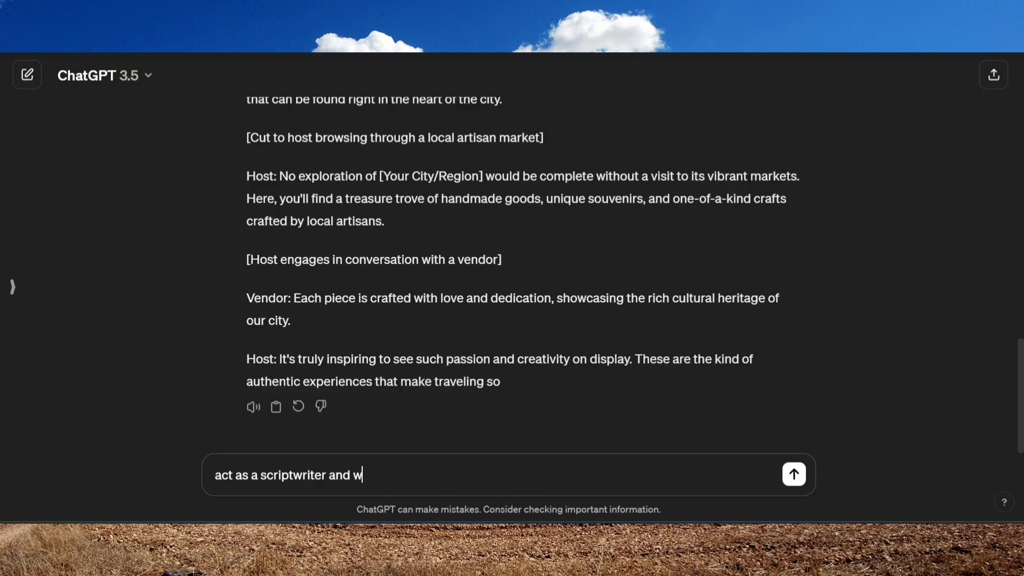
{"action": "type", "text": "rite me"}
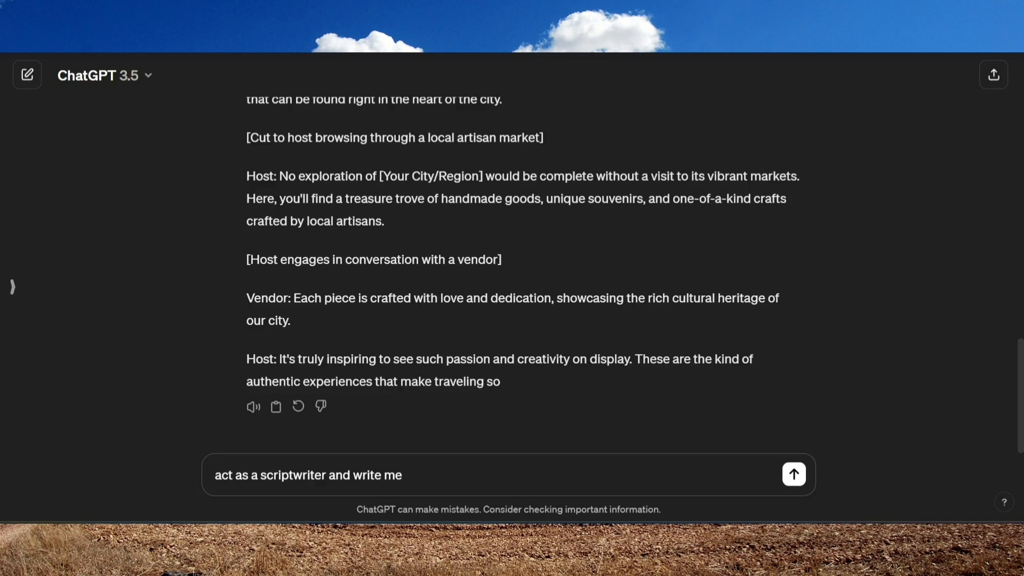
{"action": "type", "text": "a script"}
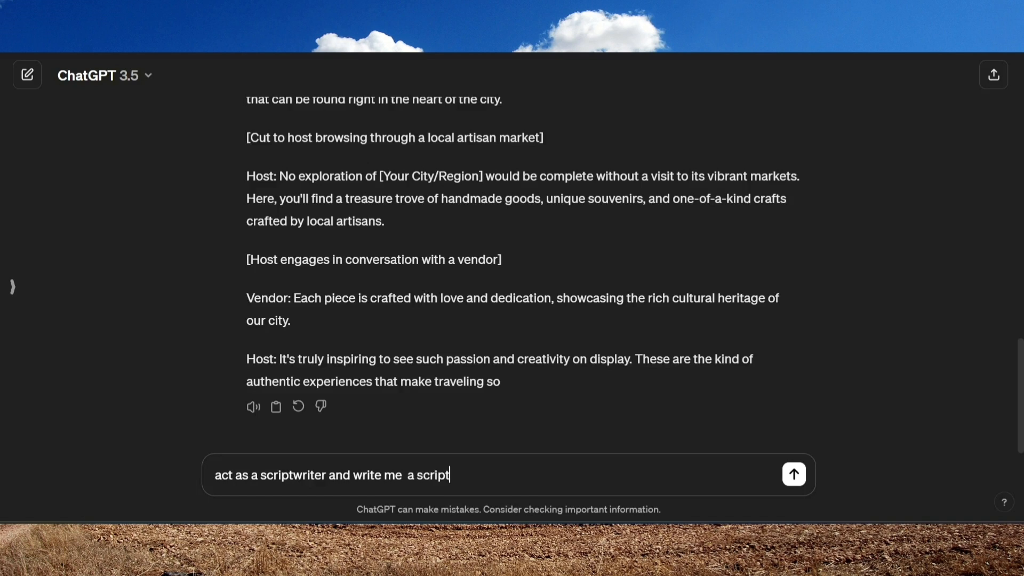
{"action": "type", "text": "for a 2"}
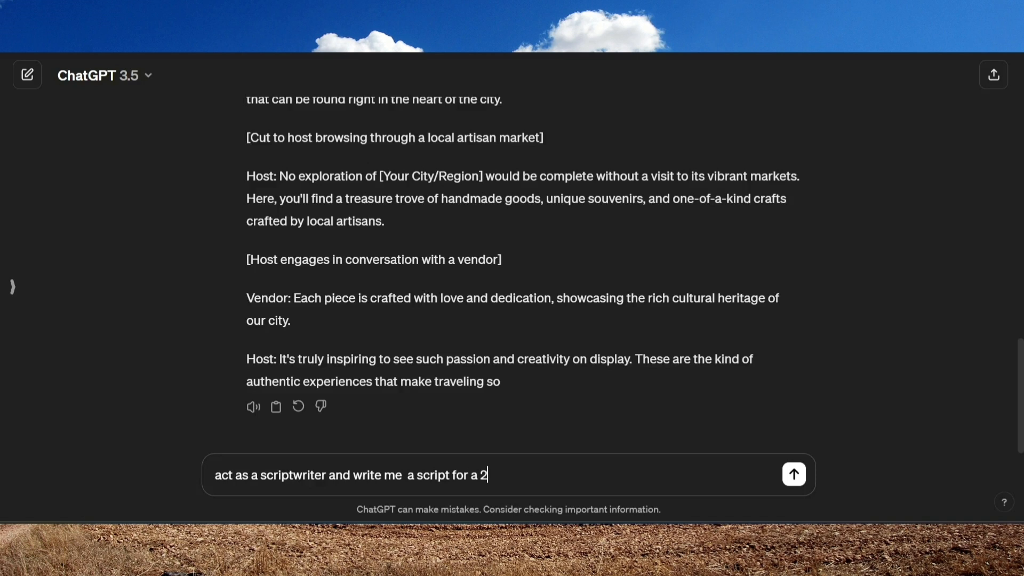
{"action": "key", "text": "Backspace"}
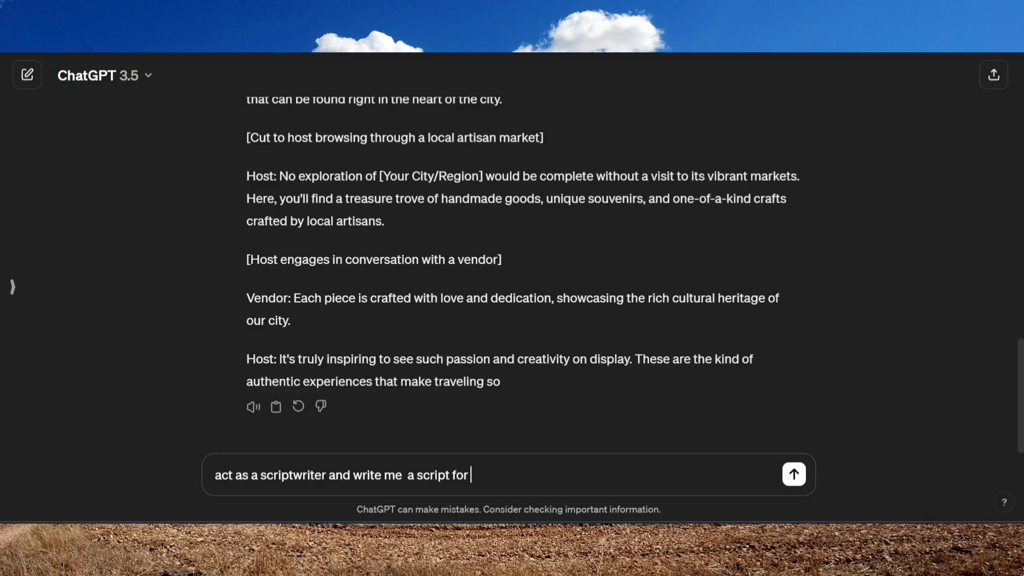
{"action": "type", "text": "wuth"}
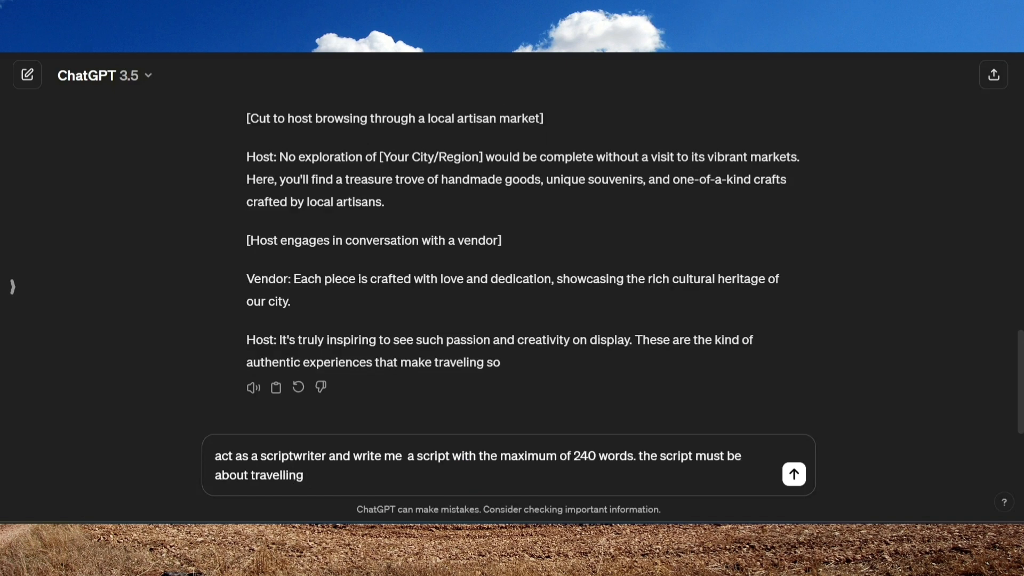
{"action": "type", "text": ","}
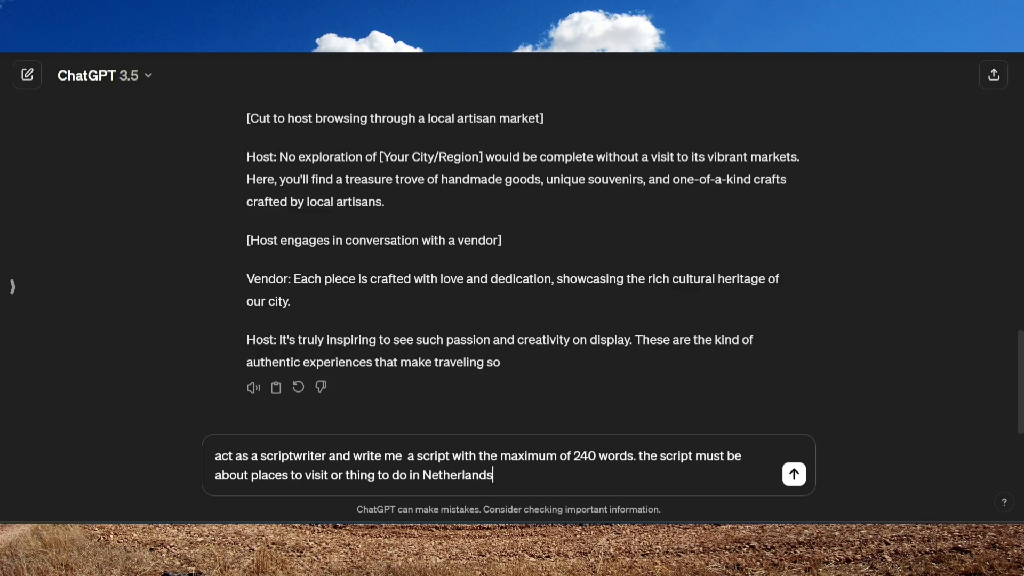
{"action": "left_click", "coordinate": [794, 474]}
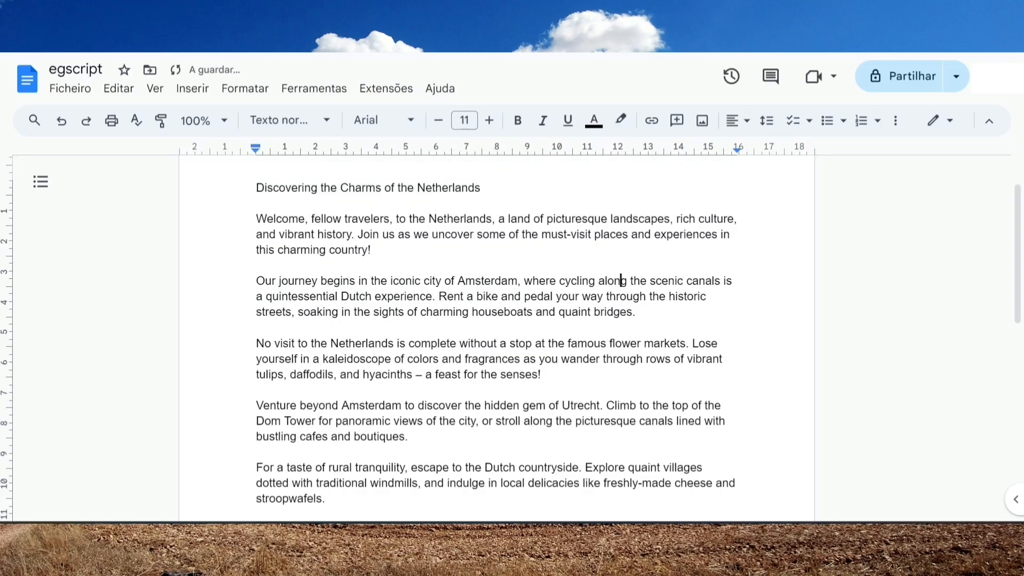
Step: Select the whole egscript travel script for copying into Simplified
{"action": "key", "text": "ctrl+a"}
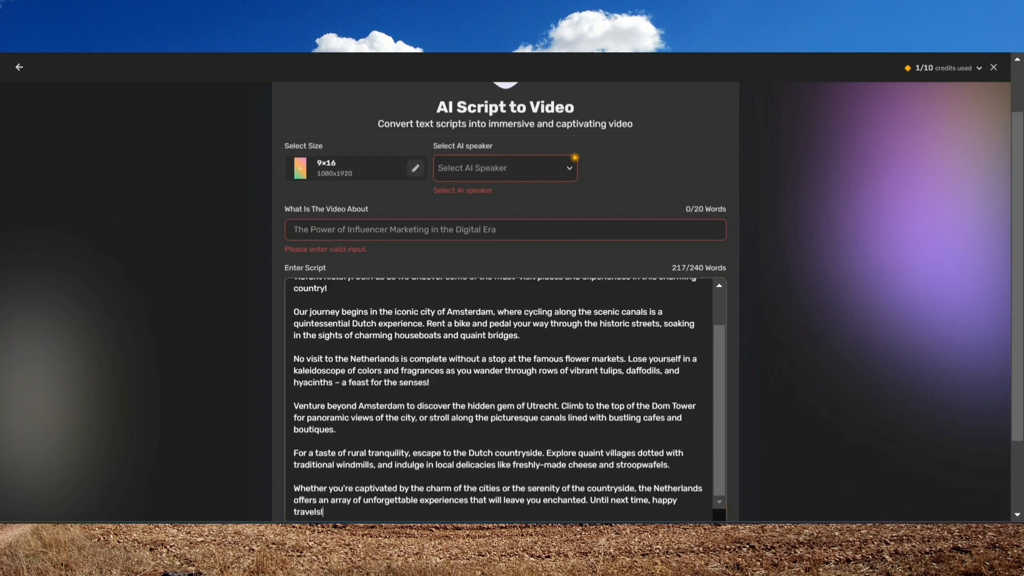
Step: Set the video's tone to Happy and generate the Netherlands travel video
{"action": "scroll", "scroll_direction": "up", "scroll_amount": 3}
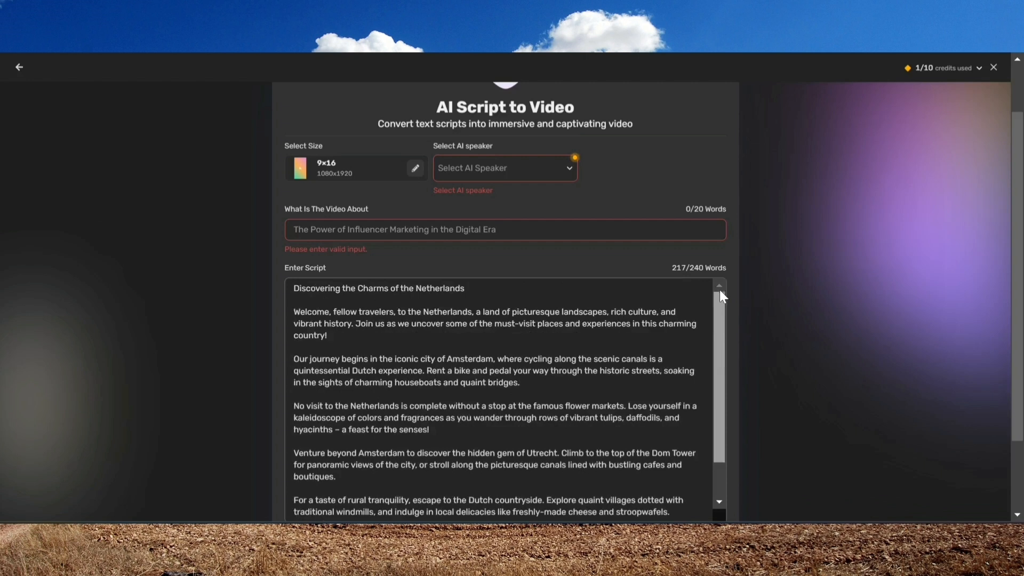
{"action": "left_click", "coordinate": [424, 231]}
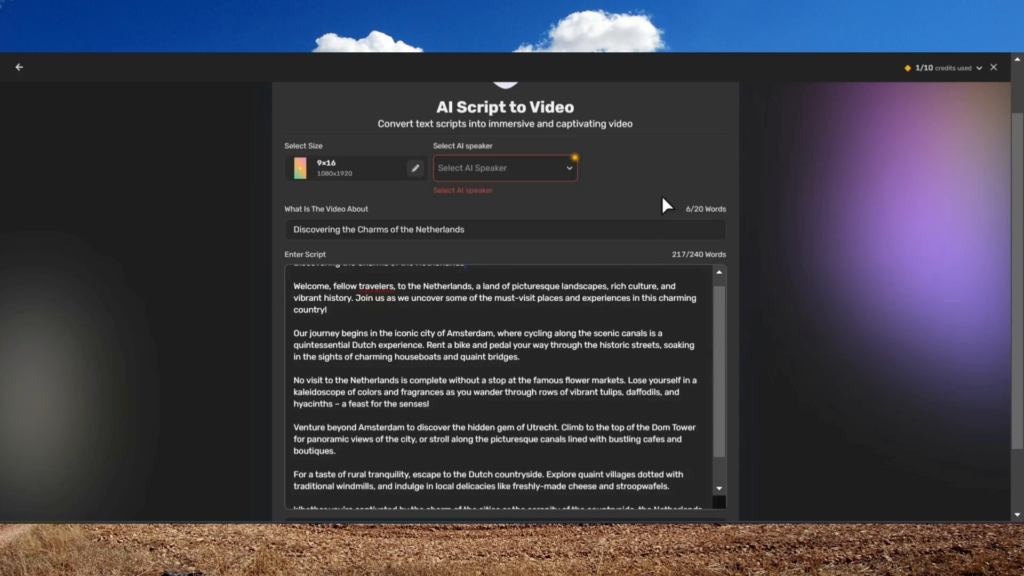
{"action": "mouse_move", "coordinate": [563, 176]}
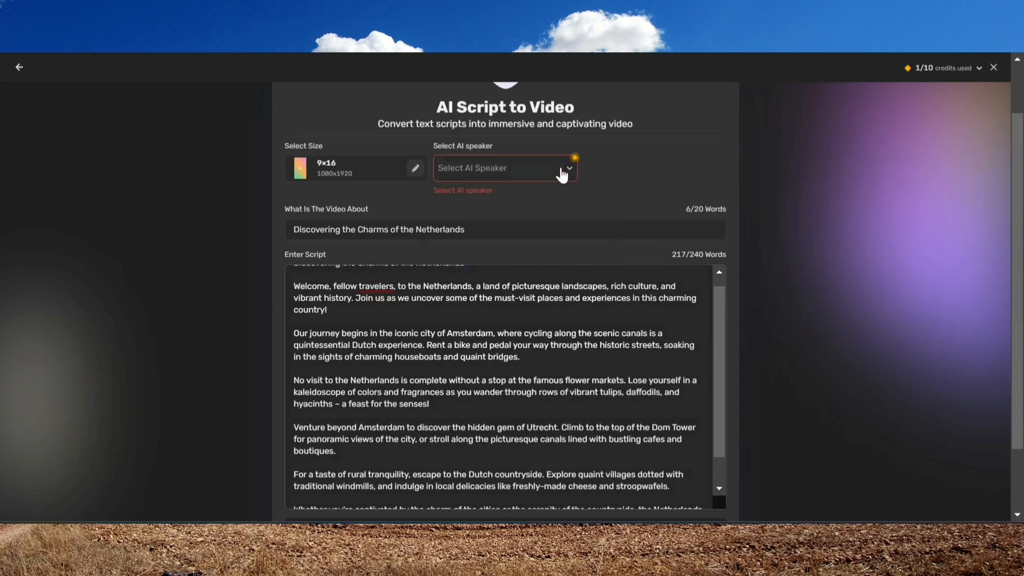
{"action": "left_click", "coordinate": [505, 169]}
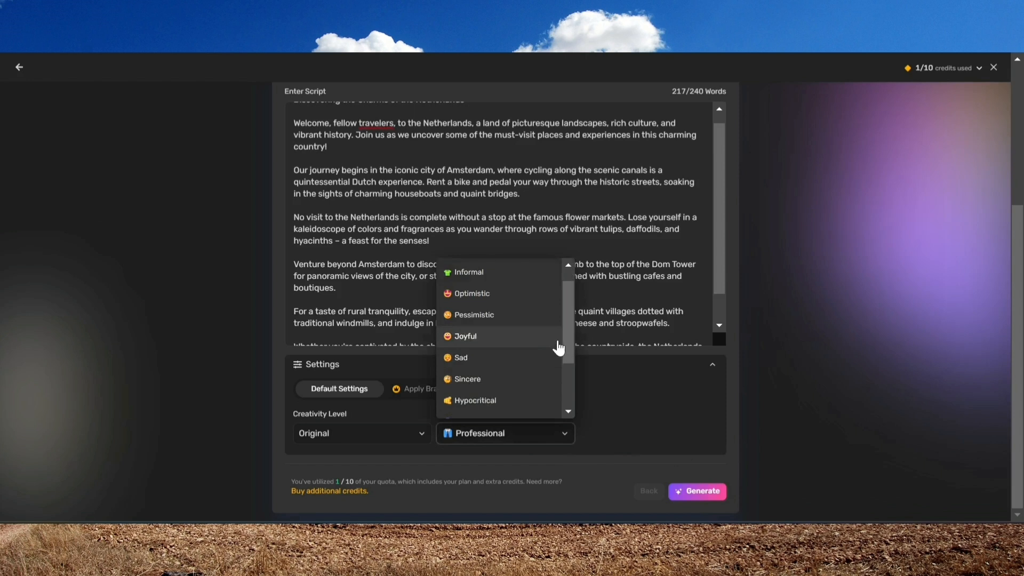
{"action": "scroll", "scroll_direction": "down", "scroll_amount": 3}
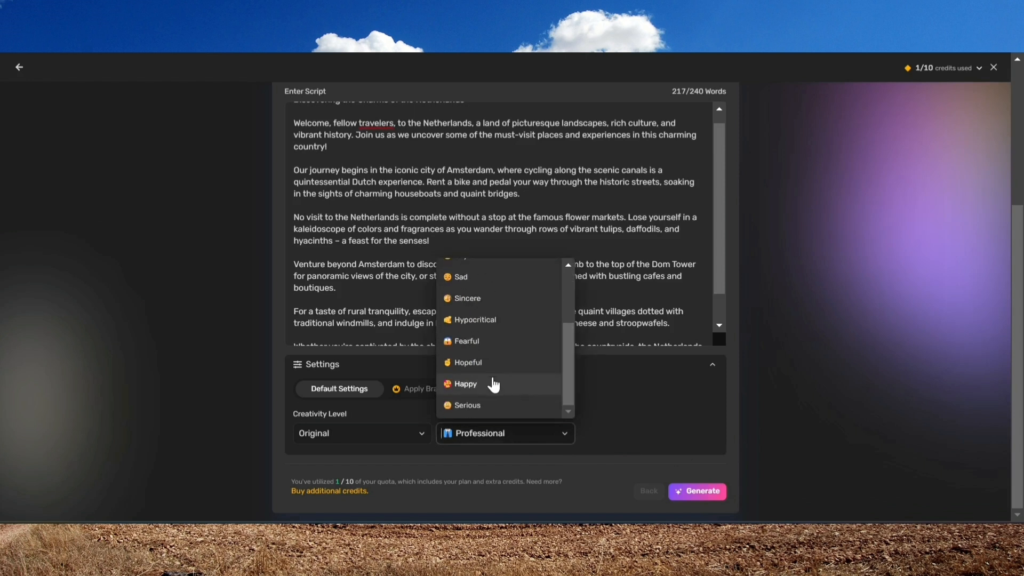
{"action": "left_click", "coordinate": [465, 384]}
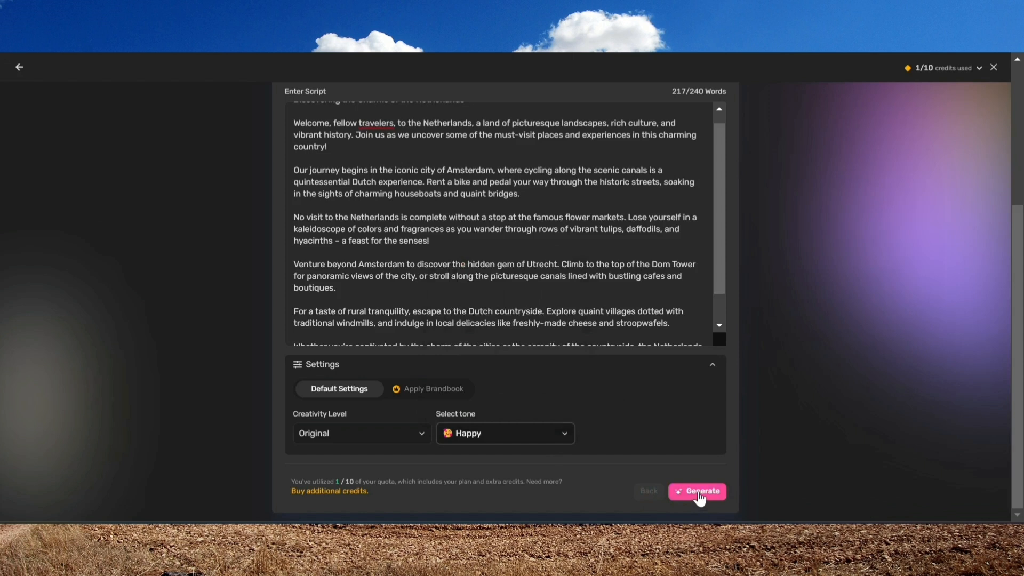
{"action": "left_click", "coordinate": [703, 491]}
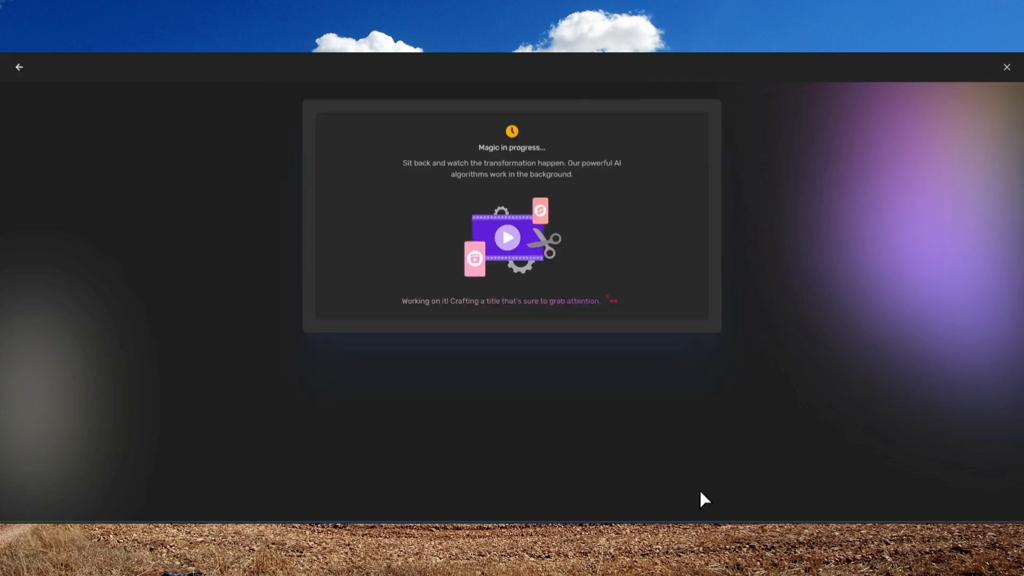
{"action": "mouse_move", "coordinate": [383, 257]}
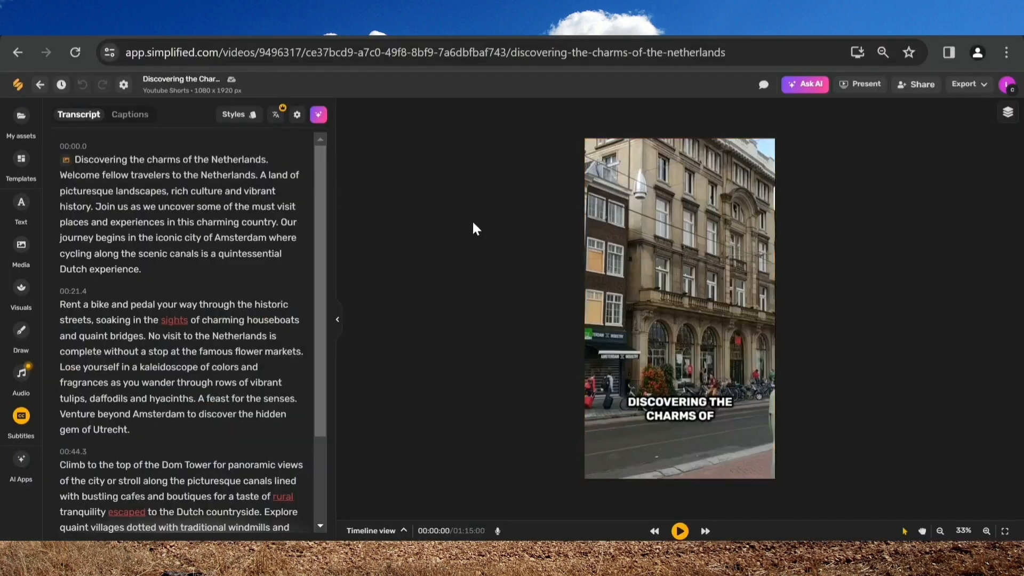
{"action": "mouse_move", "coordinate": [321, 246]}
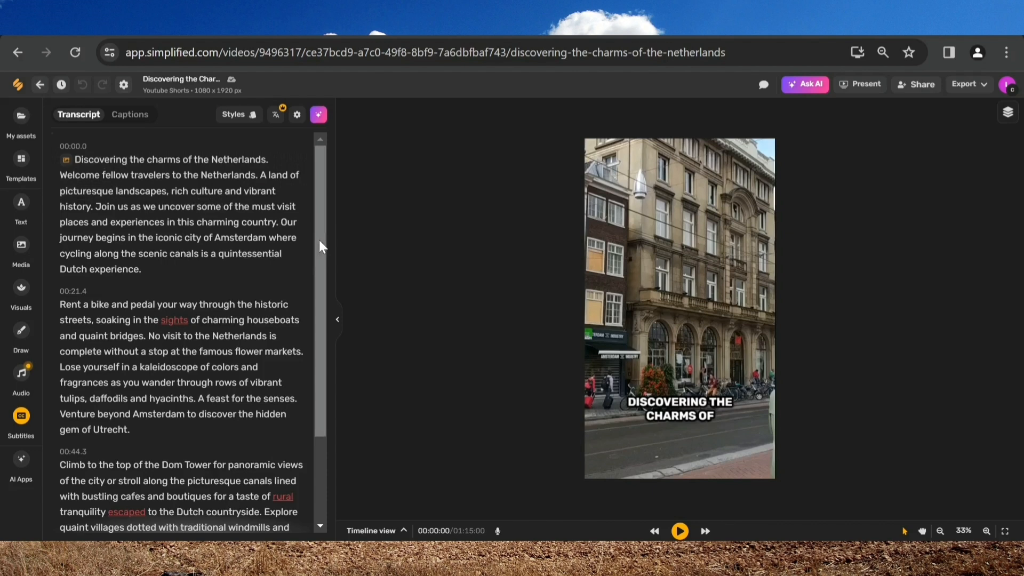
{"action": "mouse_move", "coordinate": [314, 218]}
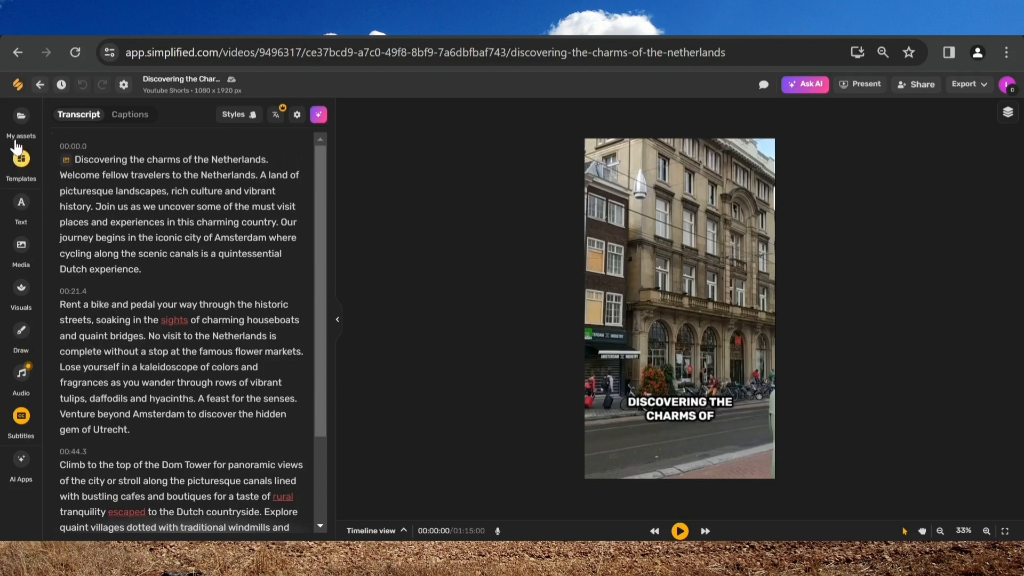
{"action": "mouse_move", "coordinate": [20, 213]}
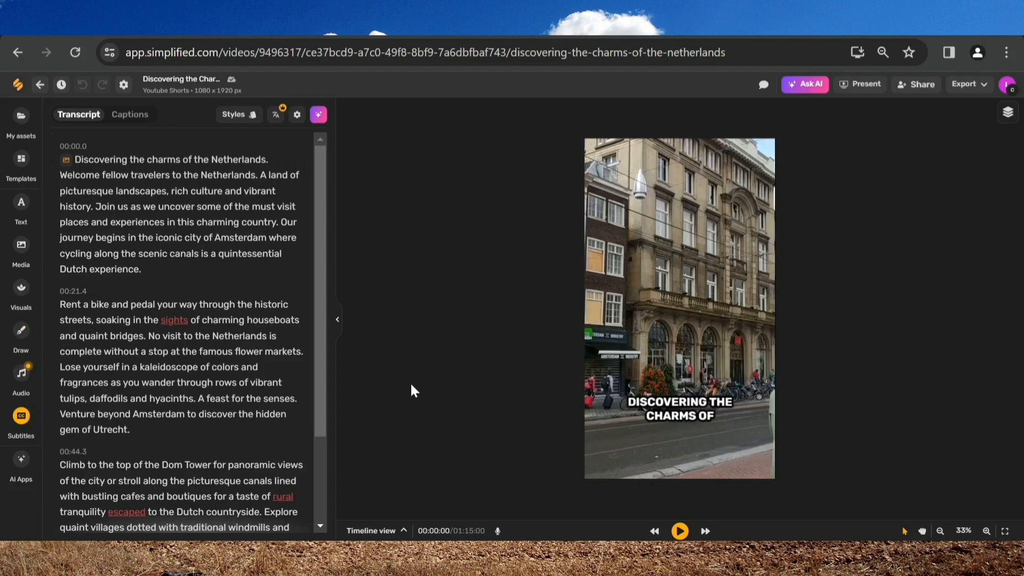
{"action": "mouse_move", "coordinate": [937, 482]}
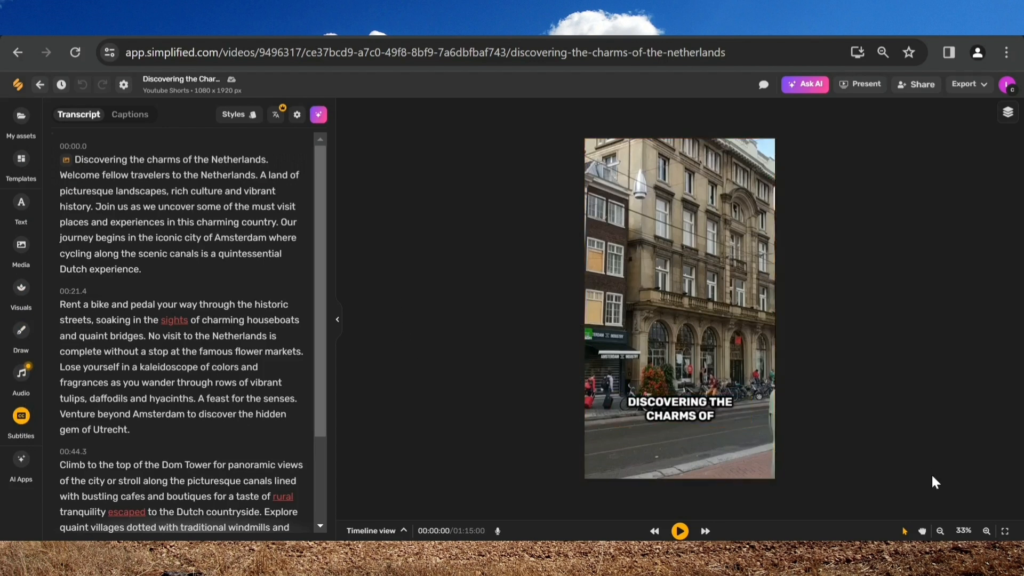
Step: Play back the generated 1:15 Netherlands video with its animated captions
{"action": "left_click", "coordinate": [679, 531]}
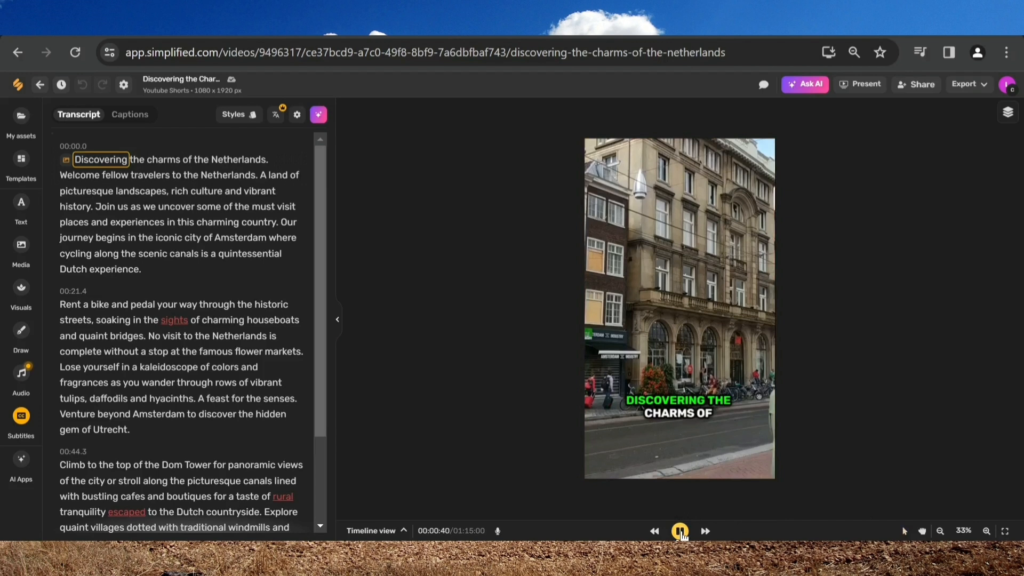
{"action": "left_click", "coordinate": [679, 531]}
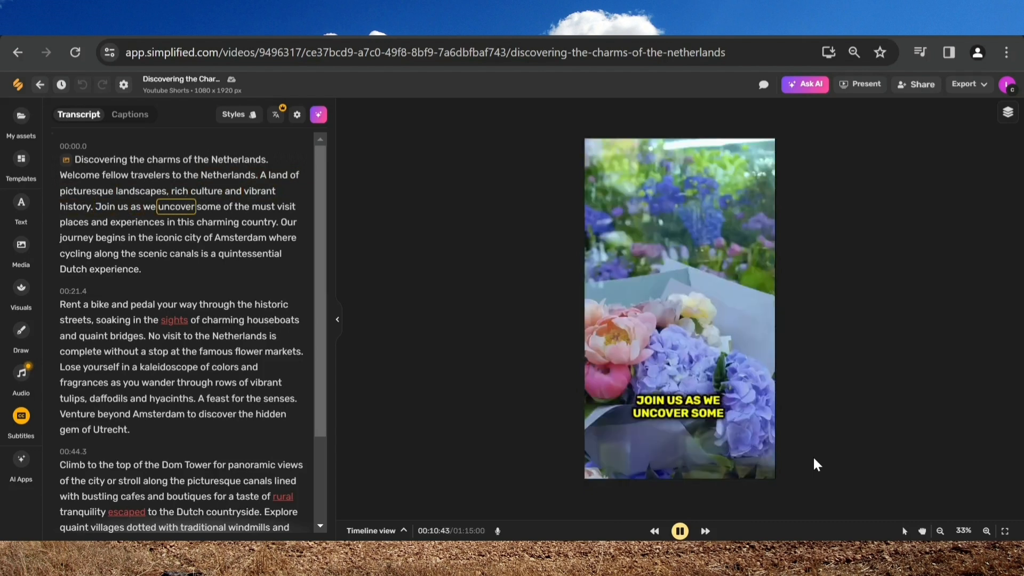
{"action": "left_click", "coordinate": [679, 531]}
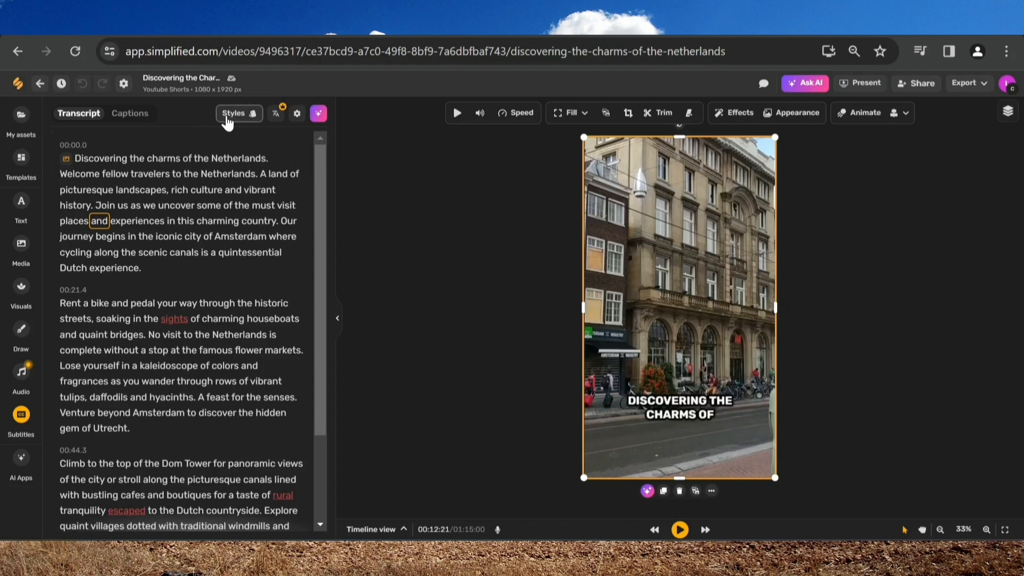
Step: Browse the caption styles and try a different style on the video
{"action": "left_click", "coordinate": [238, 113]}
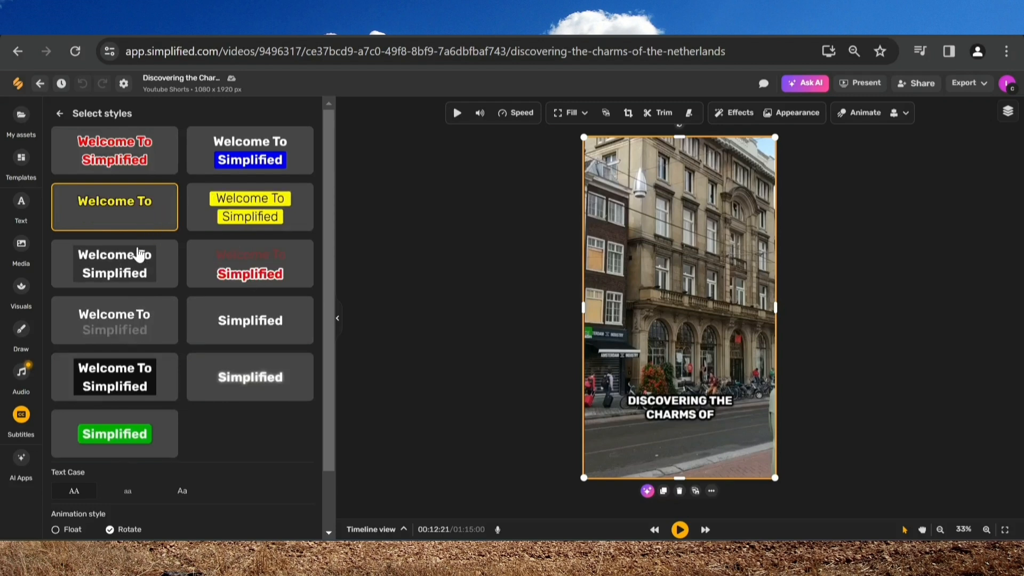
{"action": "left_click", "coordinate": [20, 243]}
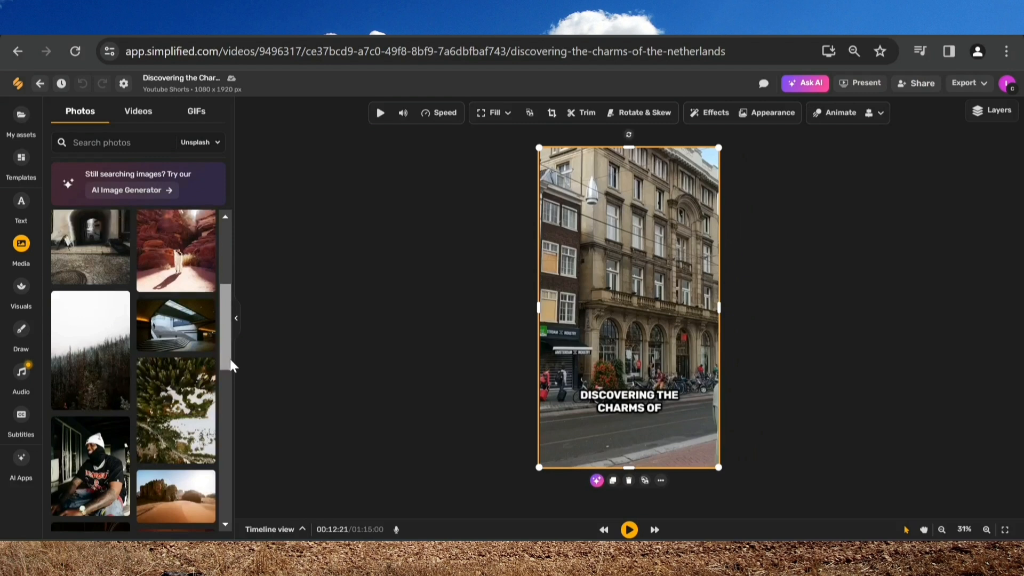
{"action": "scroll", "scroll_direction": "down", "scroll_amount": 3}
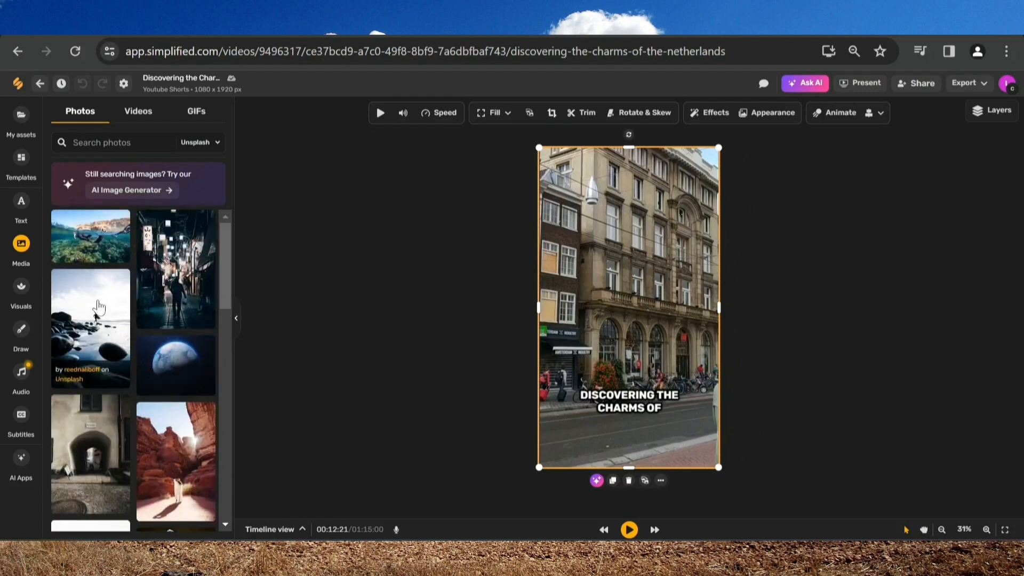
{"action": "left_click", "coordinate": [200, 143]}
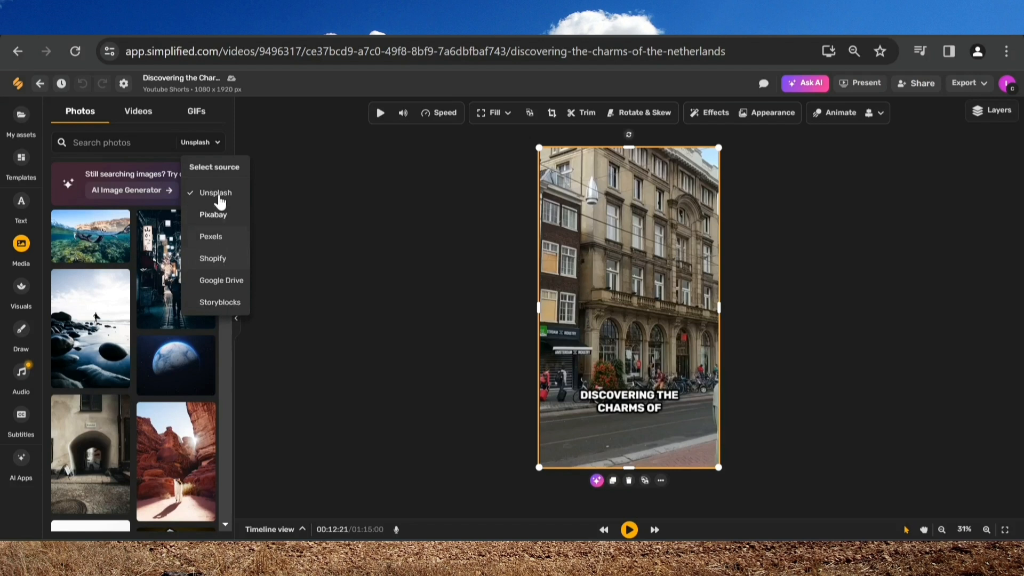
Step: Switch the media source to the Storyblocks stock video library
{"action": "left_click", "coordinate": [137, 111]}
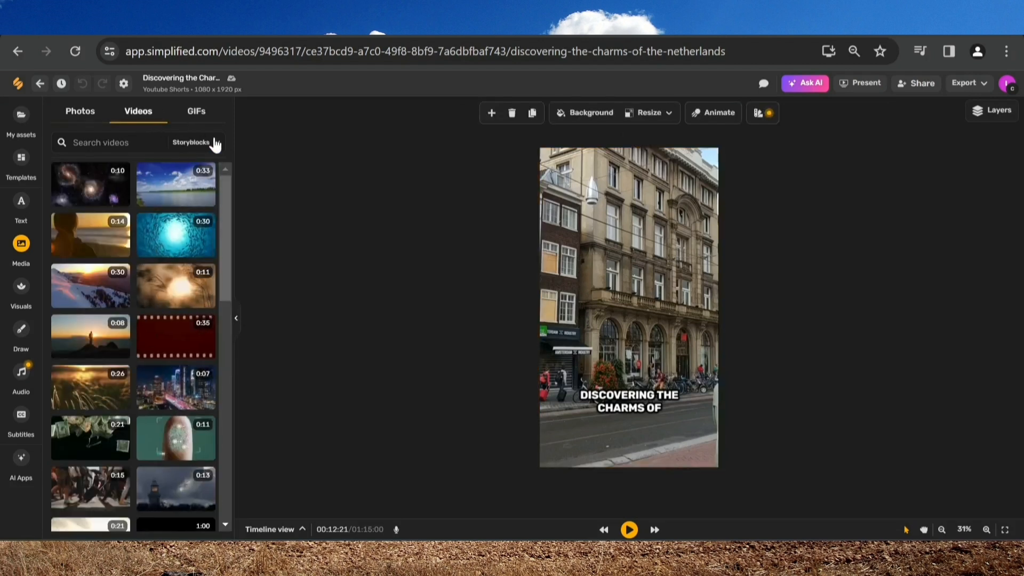
{"action": "left_click", "coordinate": [269, 529]}
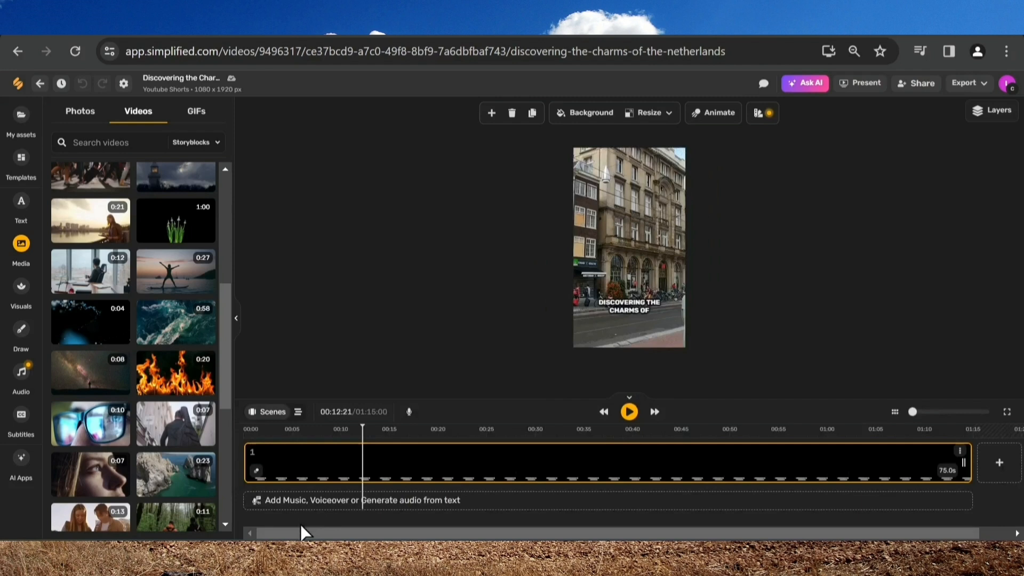
{"action": "mouse_move", "coordinate": [584, 508]}
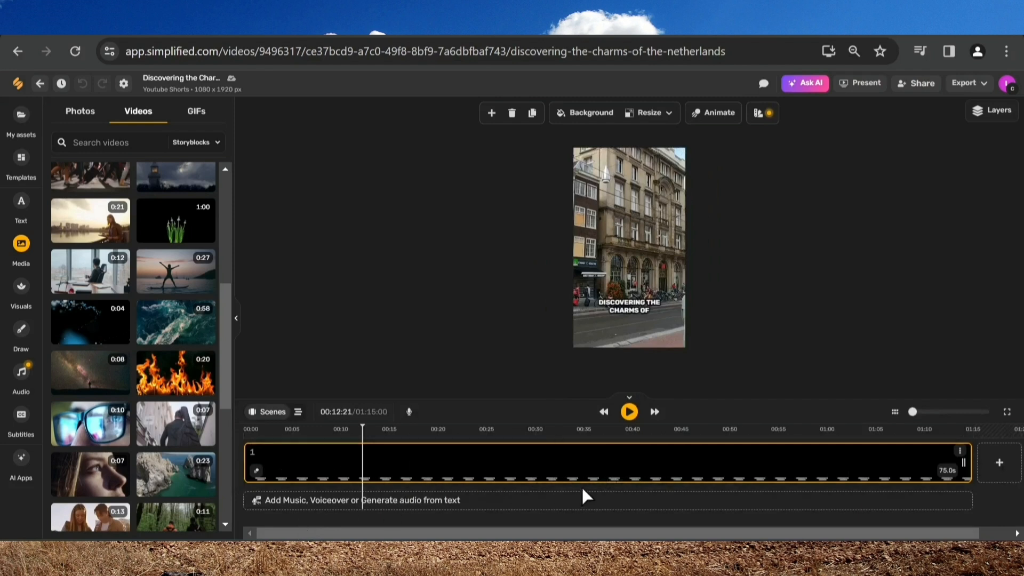
{"action": "mouse_move", "coordinate": [998, 461]}
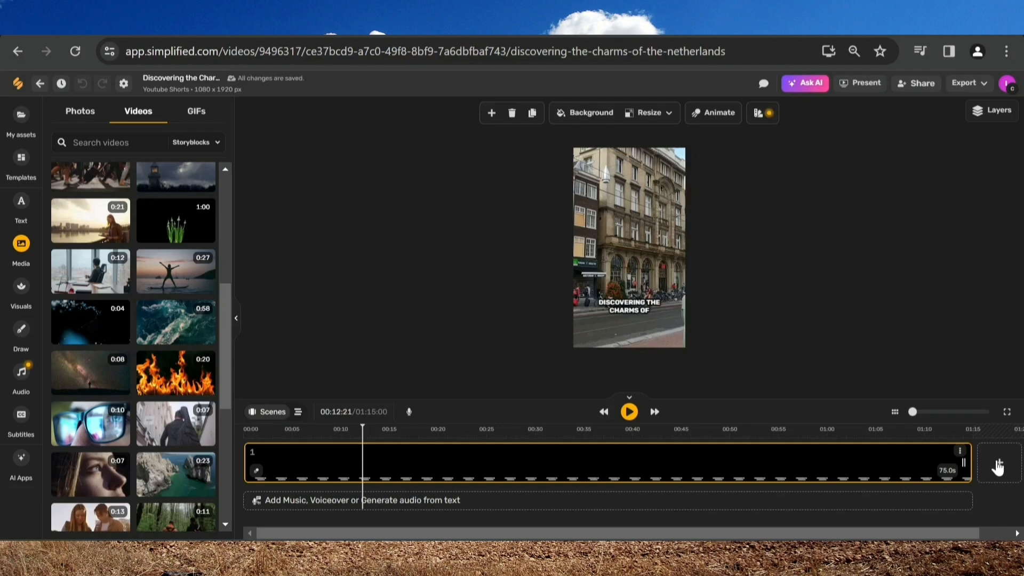
Step: Add a blank scene after the video, then delete it again
{"action": "left_click", "coordinate": [999, 463]}
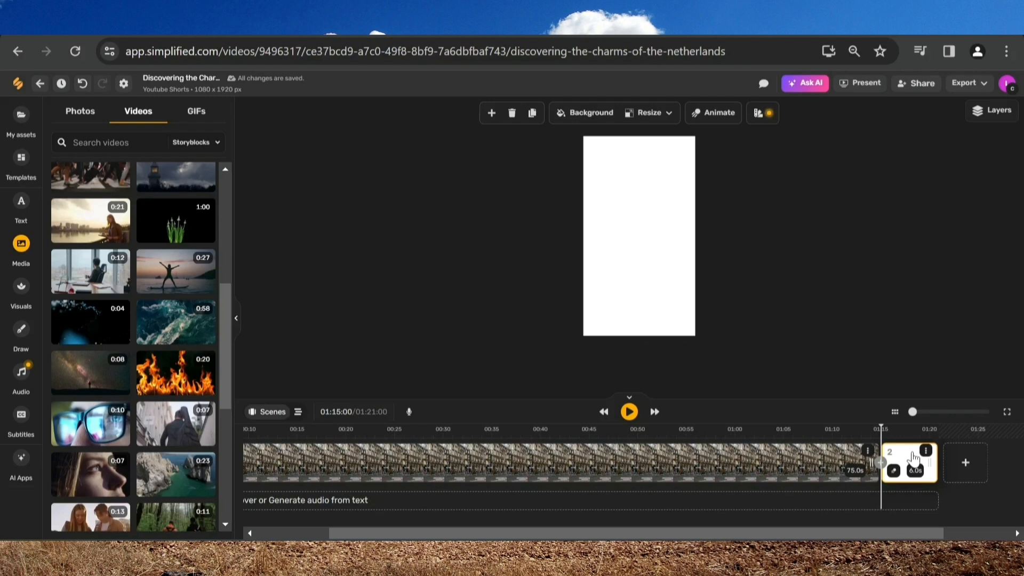
{"action": "left_click", "coordinate": [926, 450]}
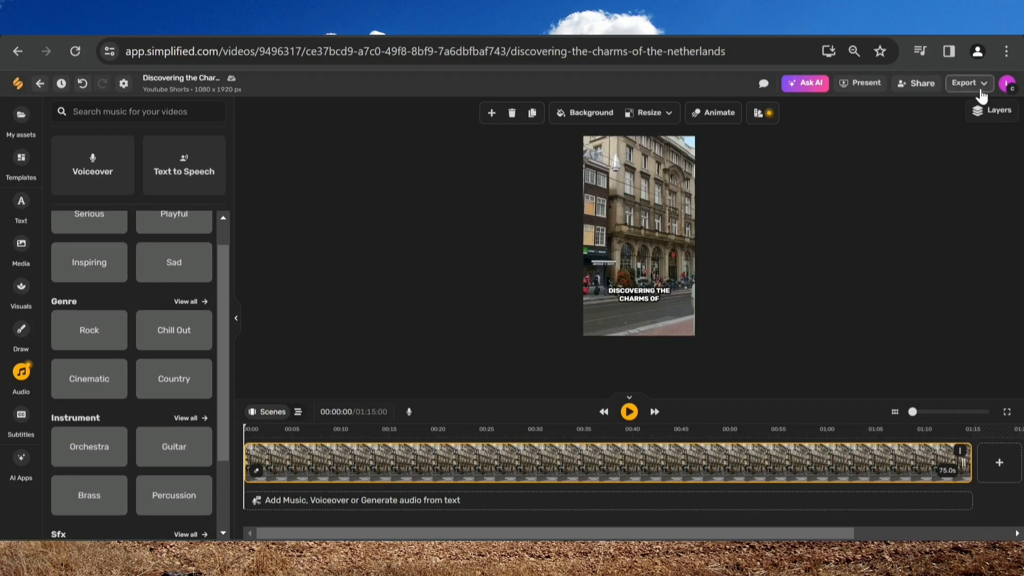
Step: Export the finished travel video in Video format and download the file
{"action": "left_click", "coordinate": [968, 83]}
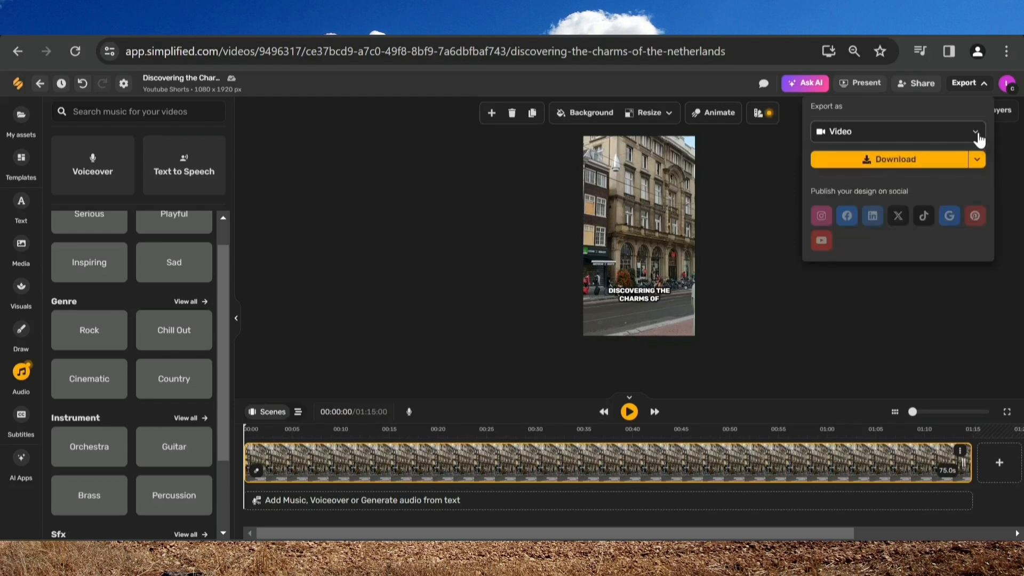
{"action": "left_click", "coordinate": [977, 160]}
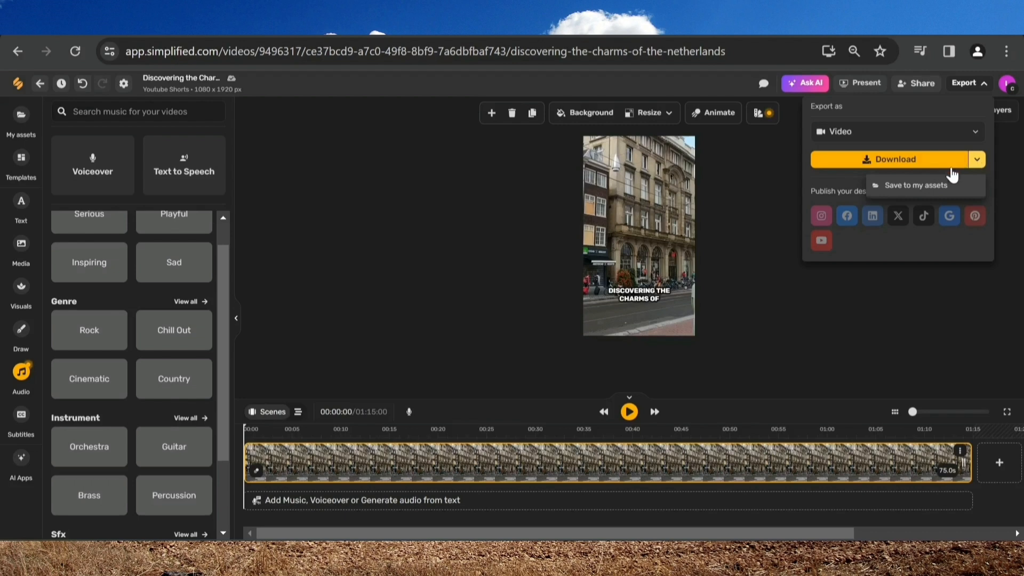
{"action": "right_click", "coordinate": [938, 160]}
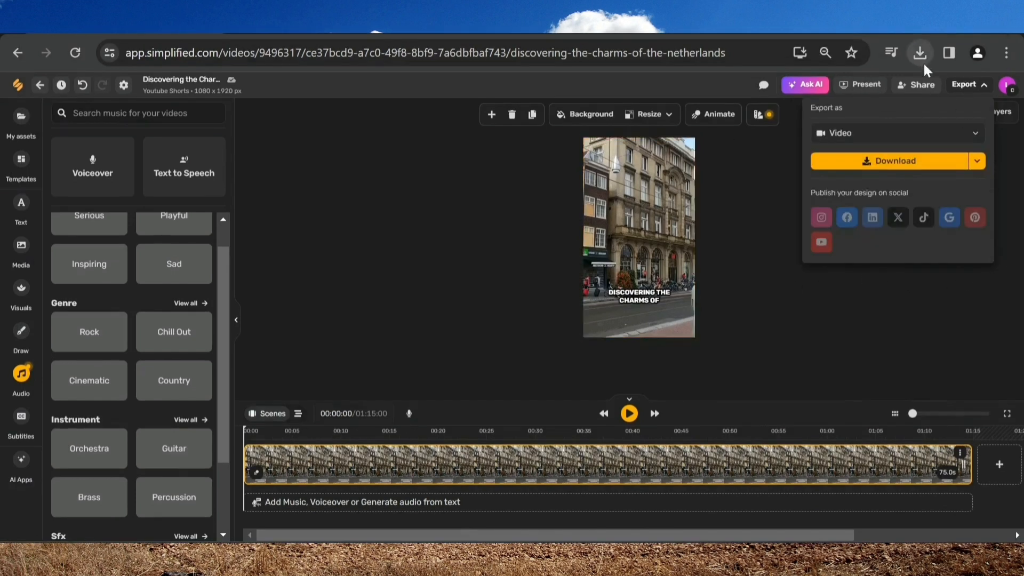
{"action": "left_click", "coordinate": [919, 52]}
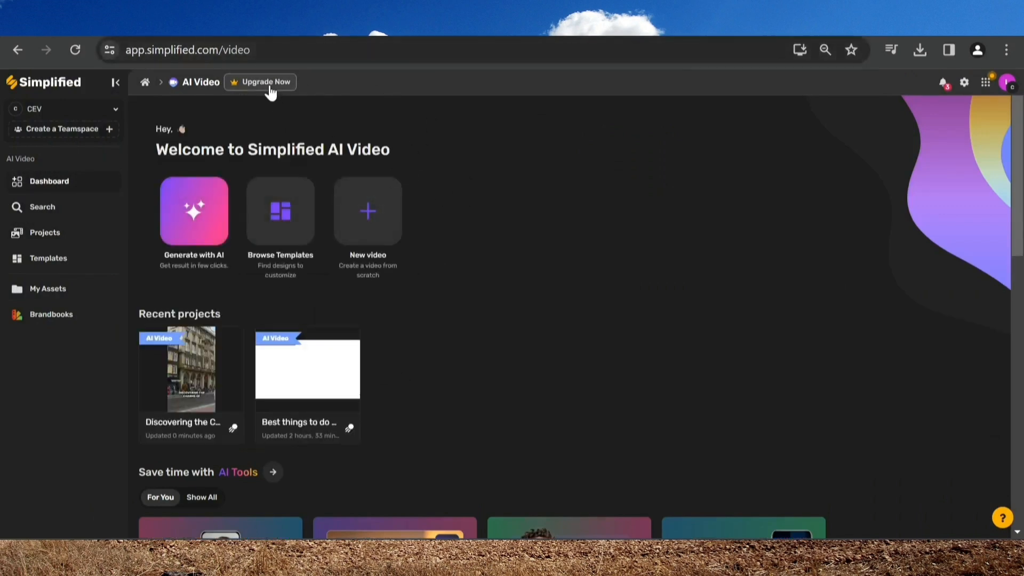
Step: Show the AI Video pricing plans with Pro at $11/month and Business at $29/month
{"action": "left_click", "coordinate": [265, 81]}
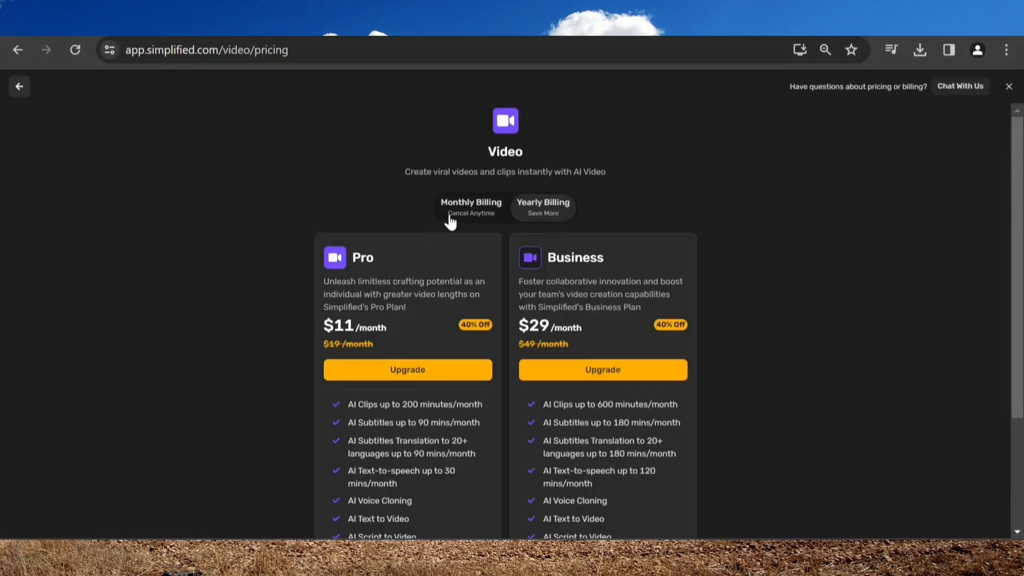
{"action": "mouse_move", "coordinate": [443, 237]}
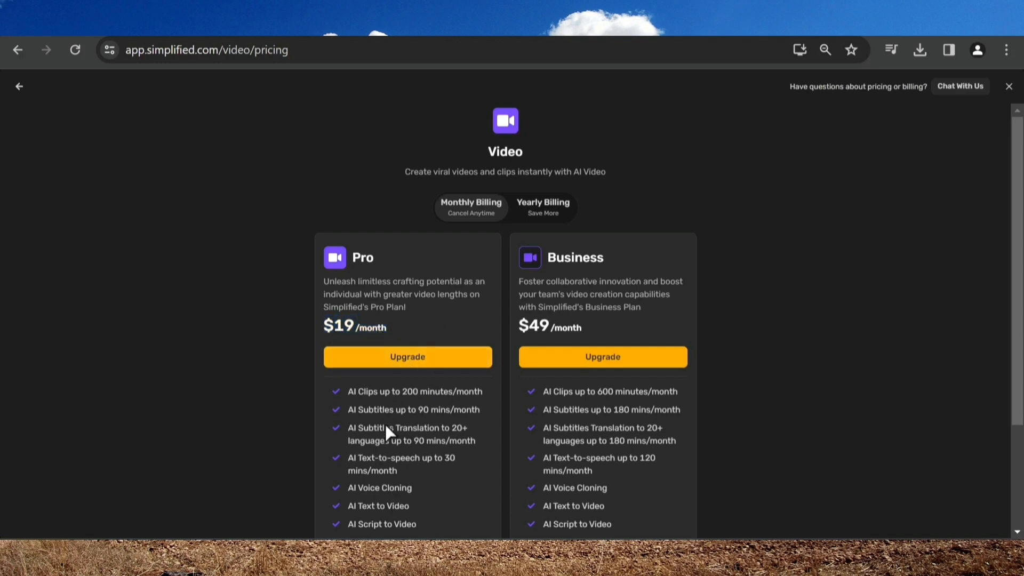
{"action": "mouse_move", "coordinate": [397, 467]}
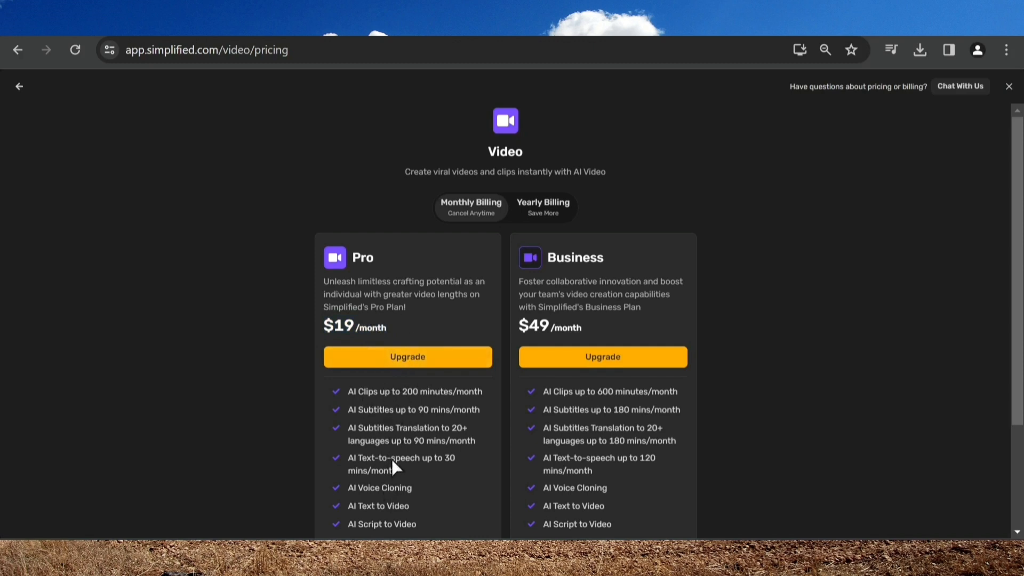
{"action": "mouse_move", "coordinate": [690, 509]}
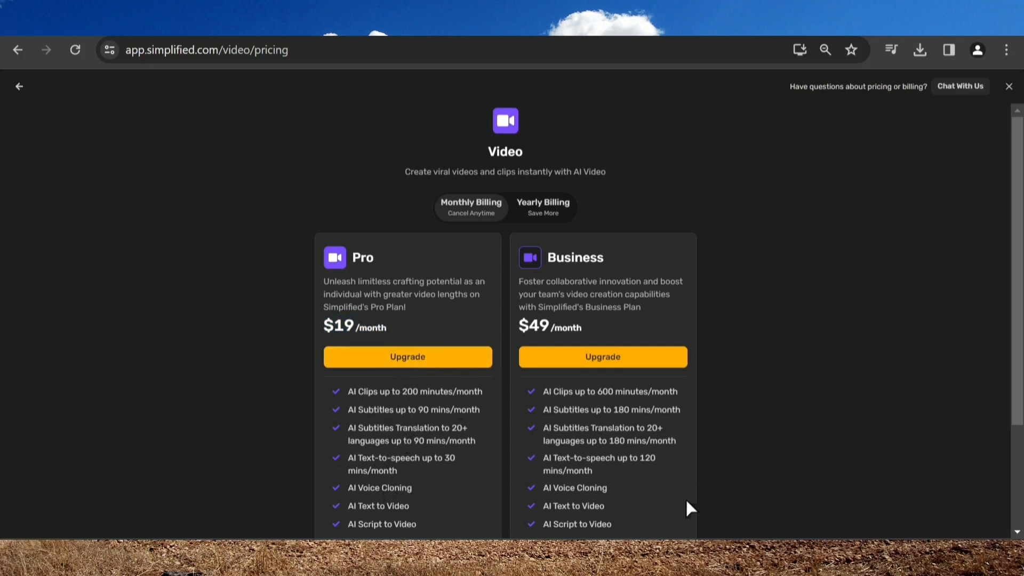